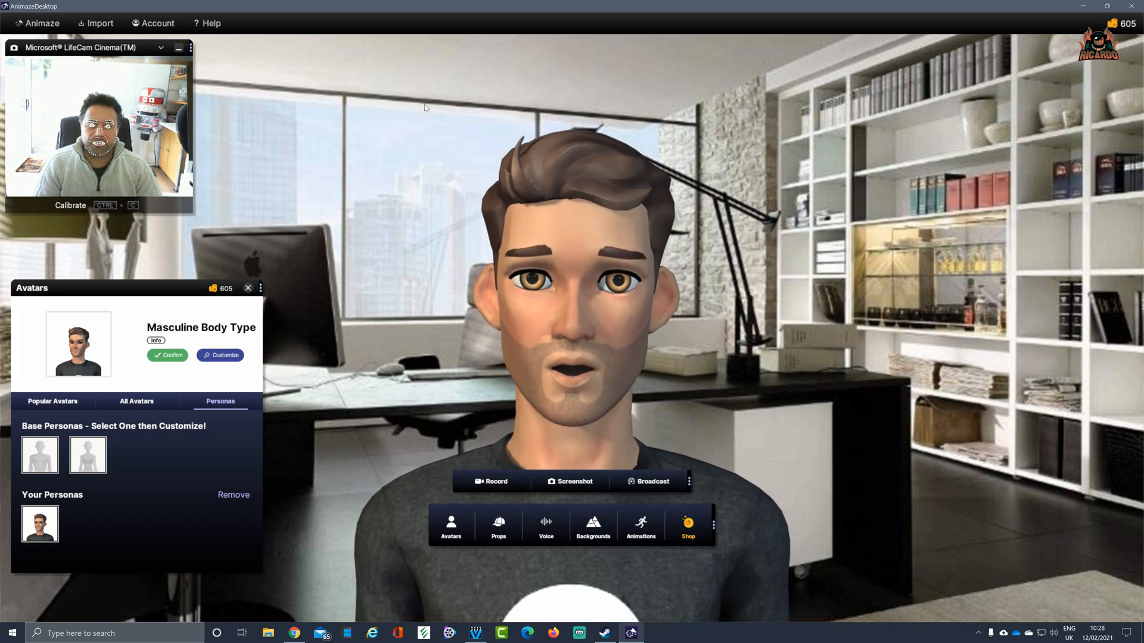
# Switch to the shark avatar with the poolside background and move the panel aside
pyautogui.click(593, 526)
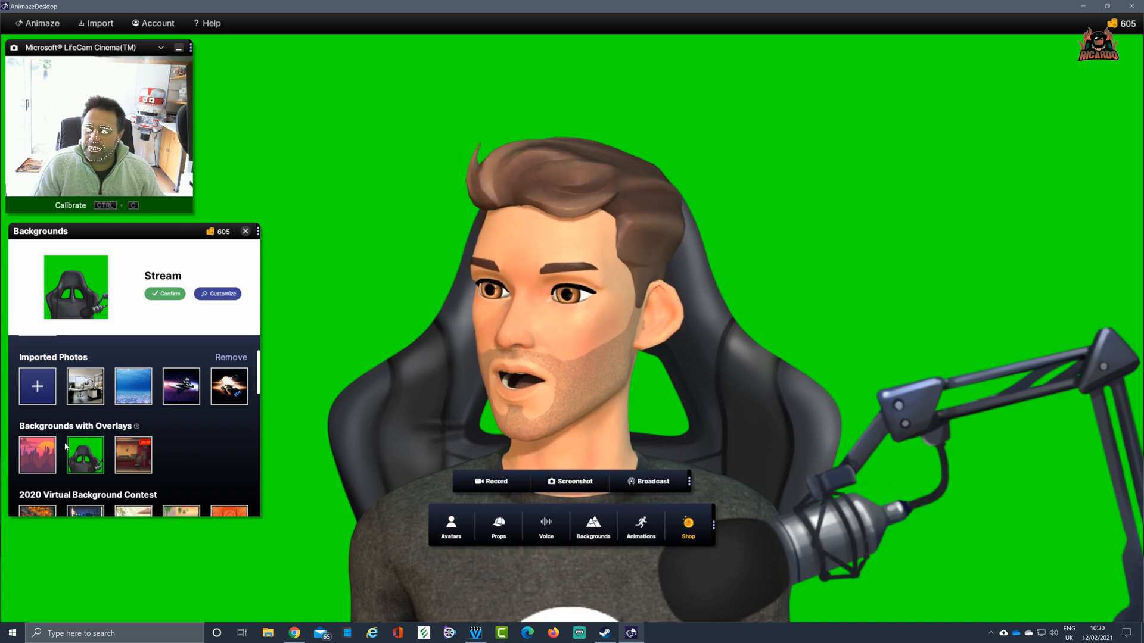
pyautogui.click(132, 454)
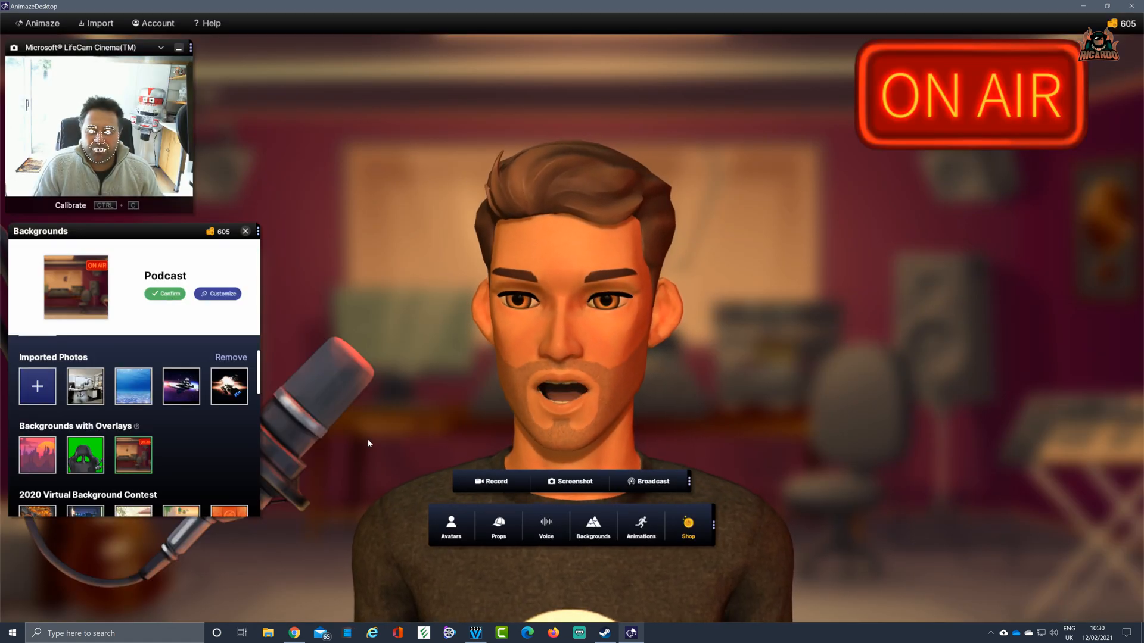
pyautogui.moveTo(40, 231); pyautogui.dragTo(955, 237)
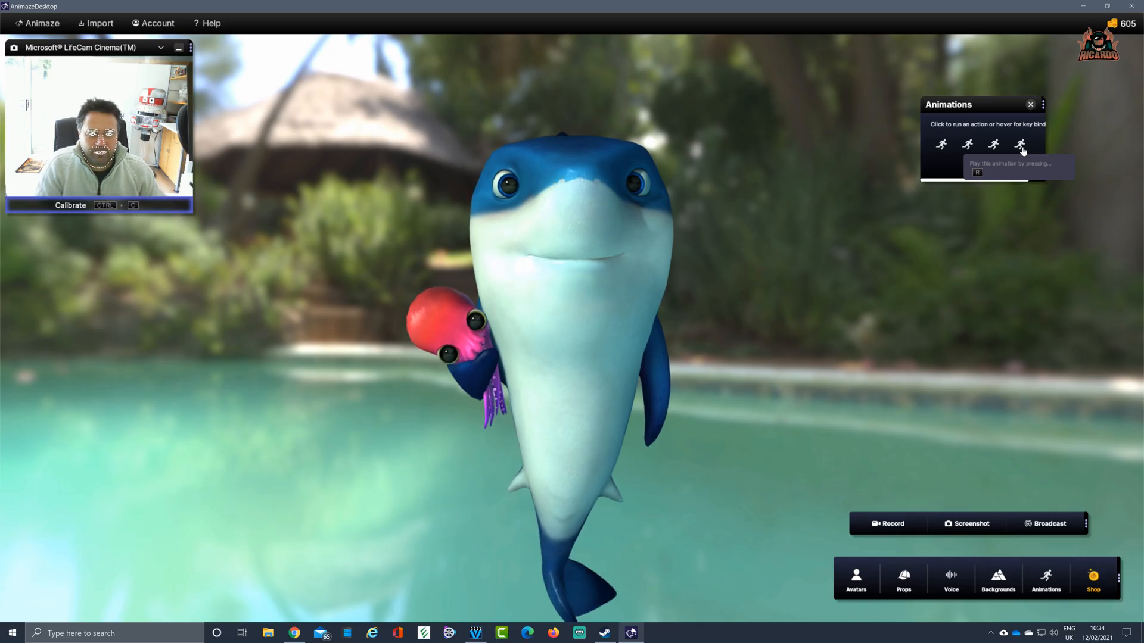
# Play an avatar animation, then preview Frank The Brown Bear in the avatar collection
pyautogui.click(1018, 144)
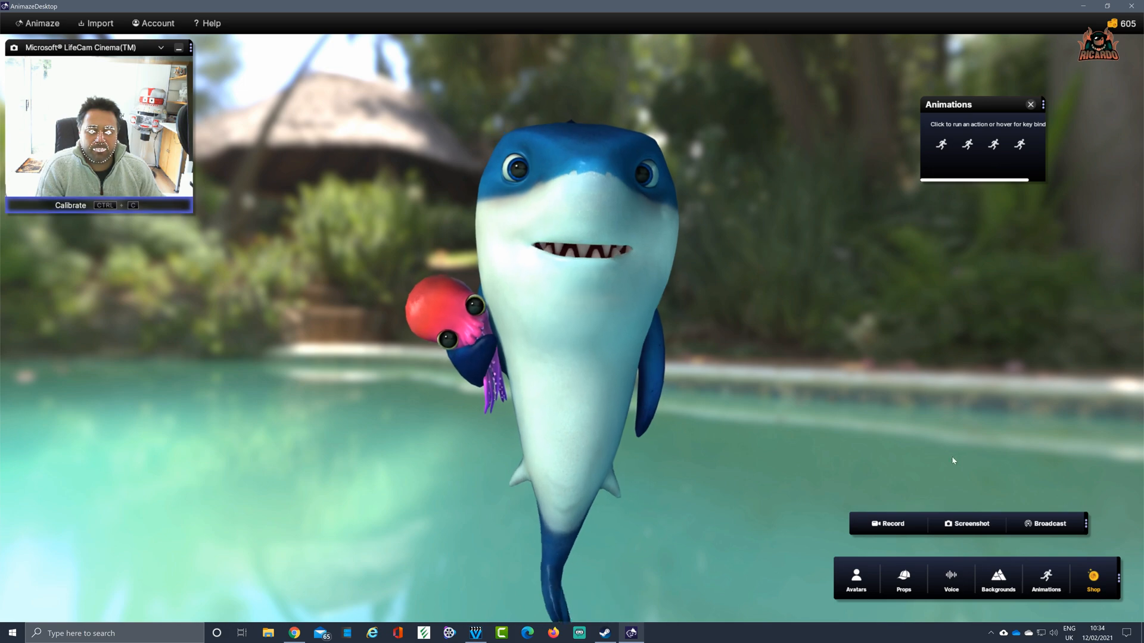
pyautogui.click(855, 579)
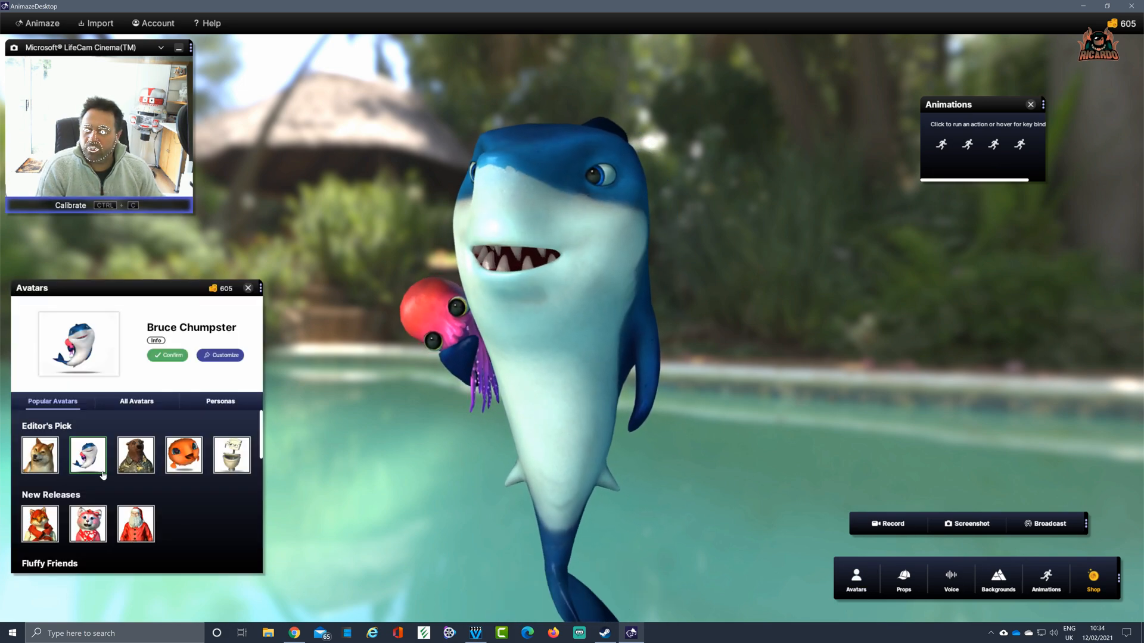
pyautogui.click(135, 454)
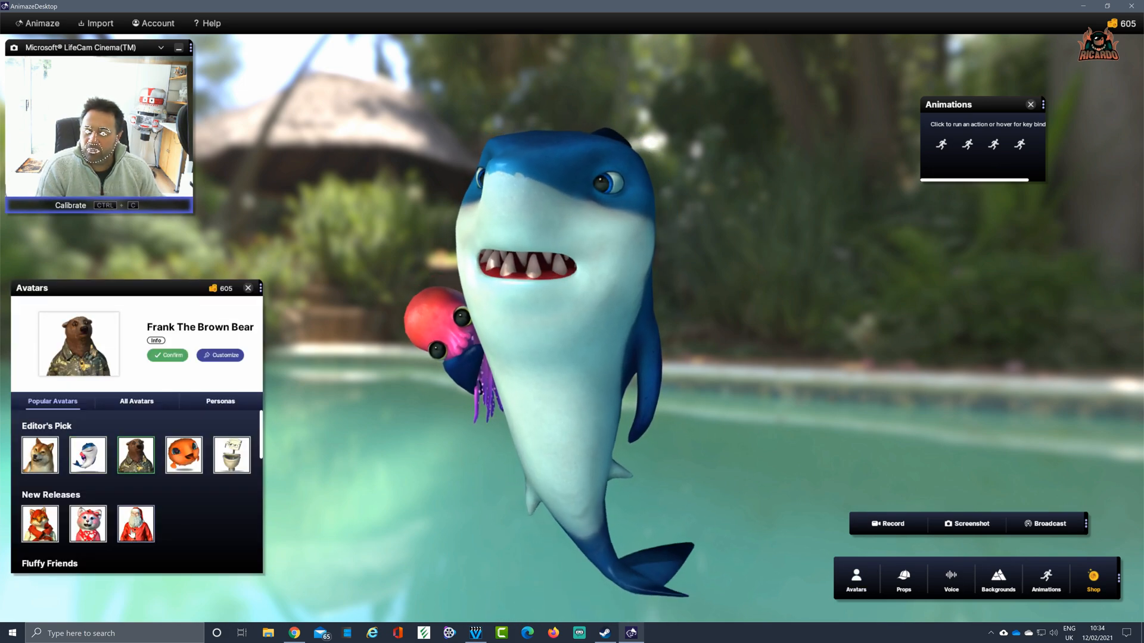
# Load Lord Burger from FaceRig Originals and confirm it as the active avatar
pyautogui.click(39, 523)
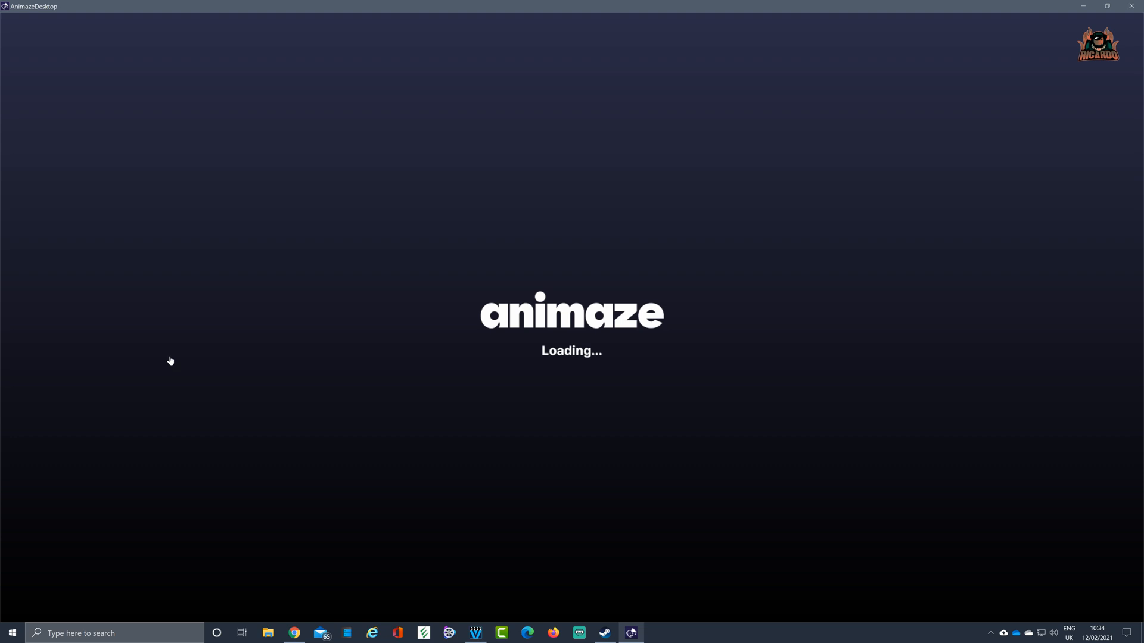
pyautogui.moveTo(168, 359)
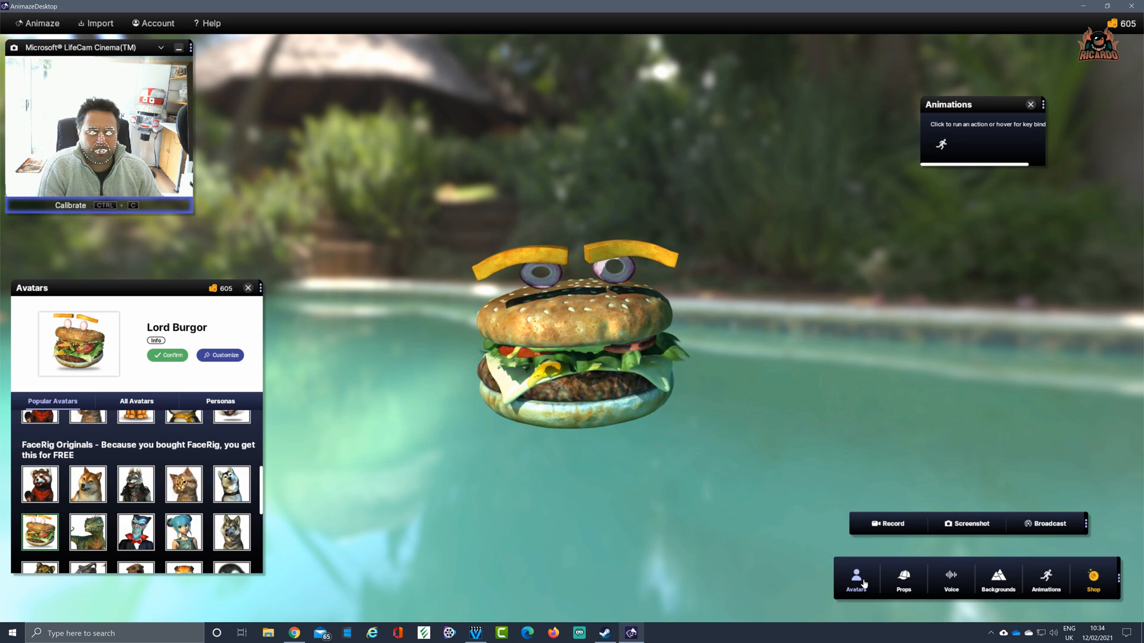
pyautogui.click(167, 355)
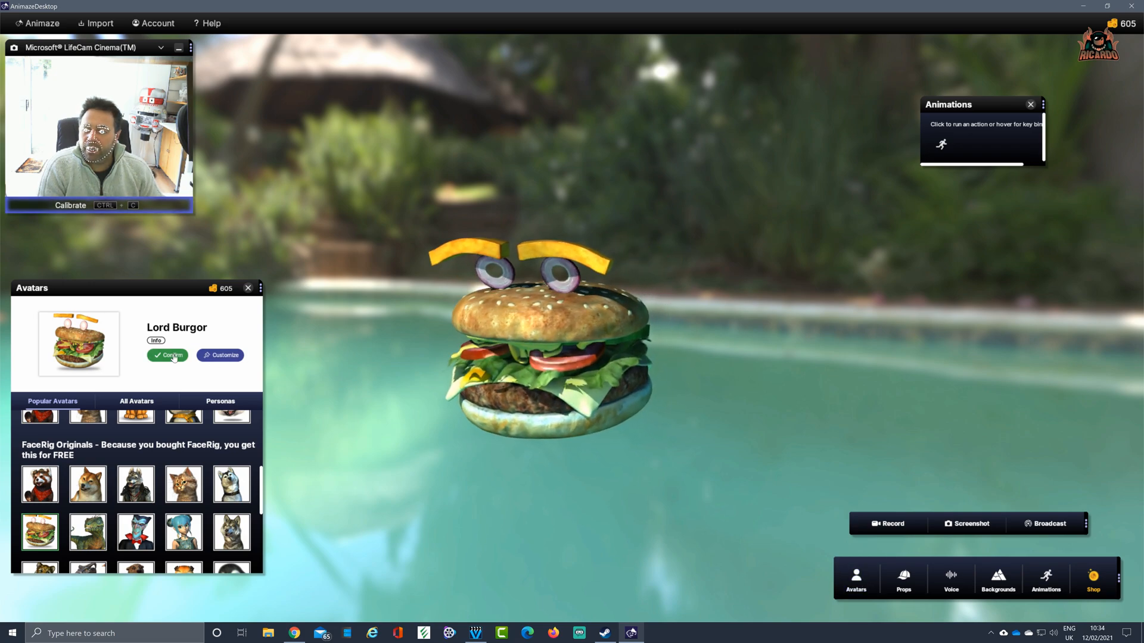
pyautogui.click(219, 402)
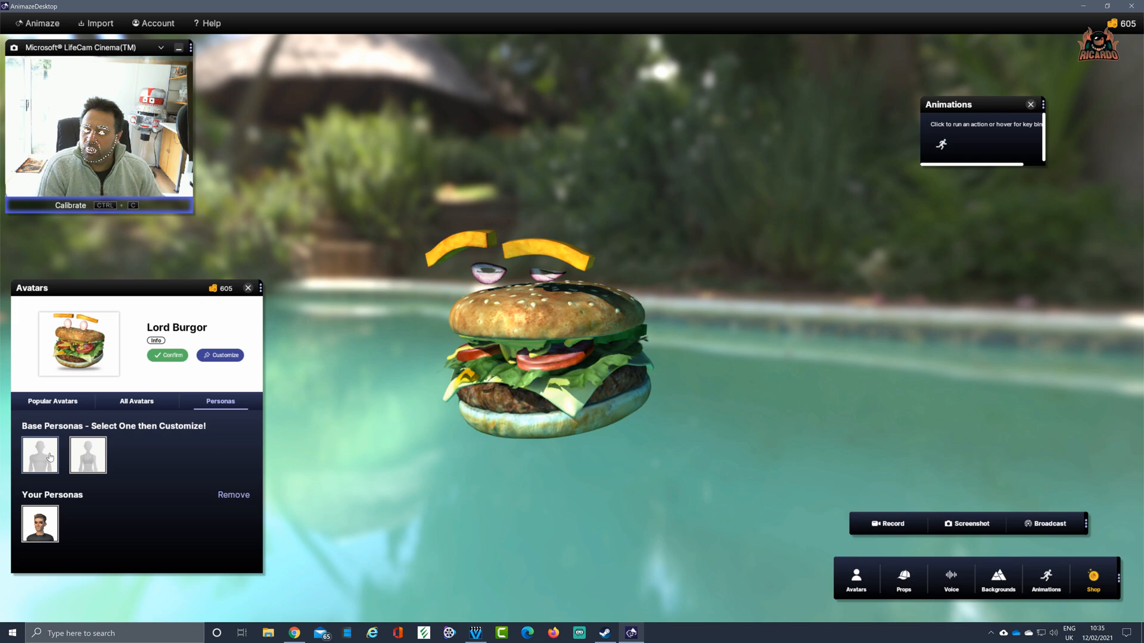
# Load the Feminine Body Type base persona, a red-haired woman in a white top
pyautogui.click(87, 454)
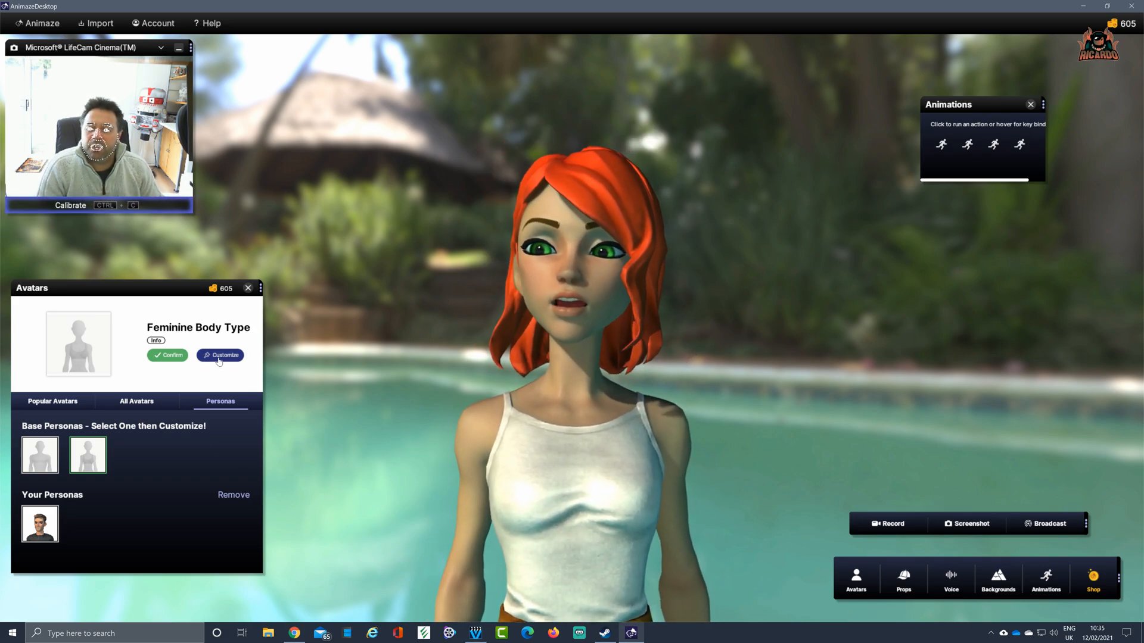
# Start customizing the persona, compare skin tones and change the face shape
pyautogui.click(223, 355)
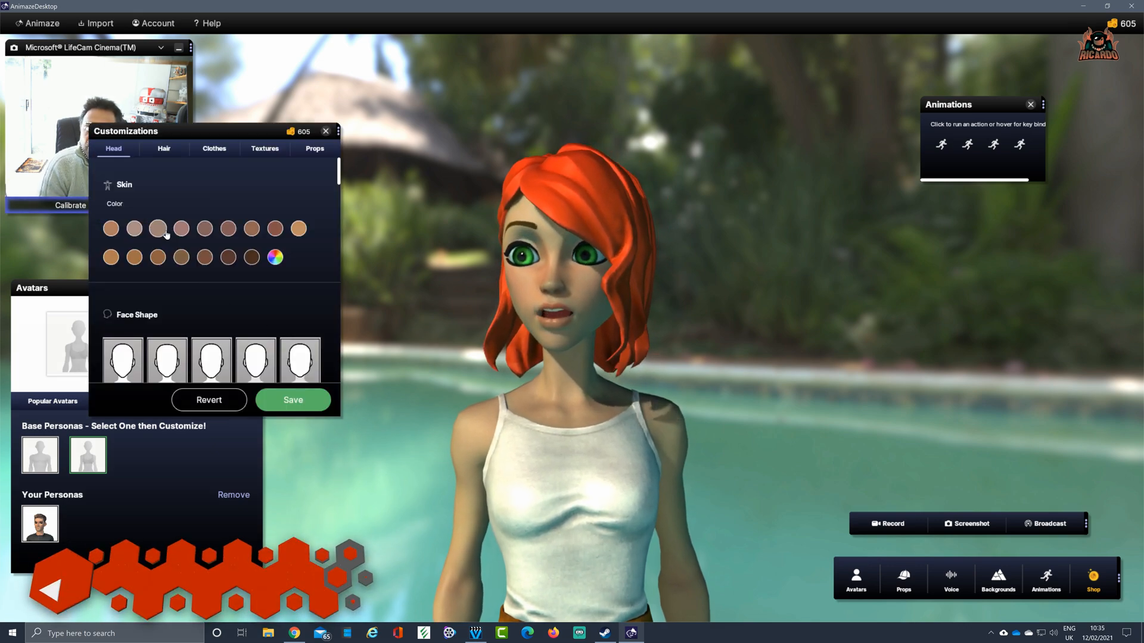
pyautogui.click(133, 228)
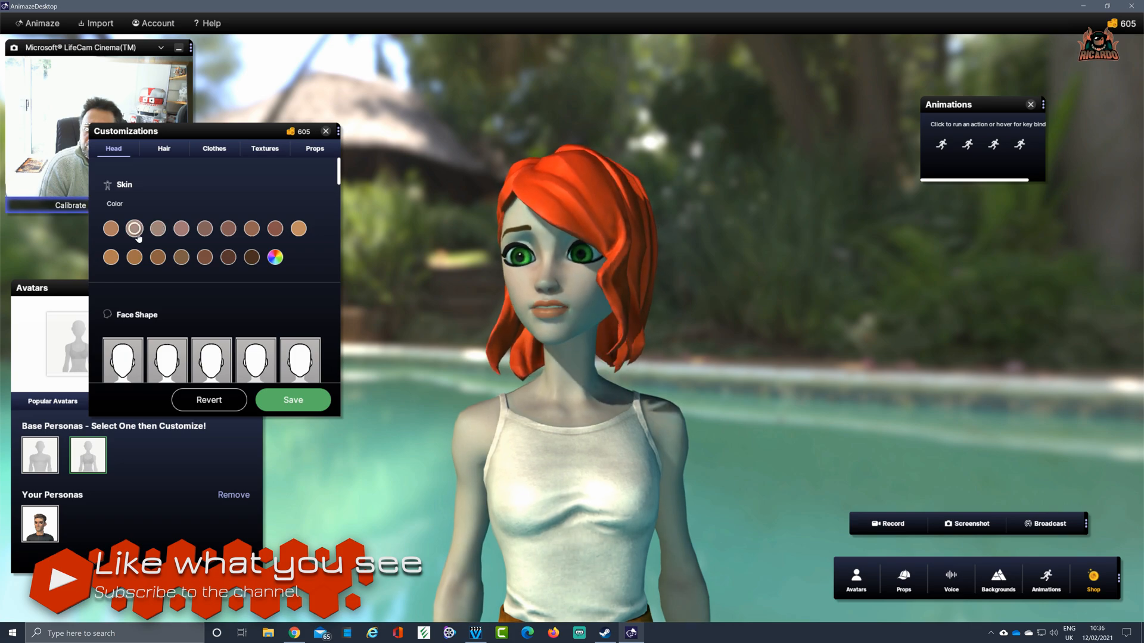
pyautogui.click(181, 229)
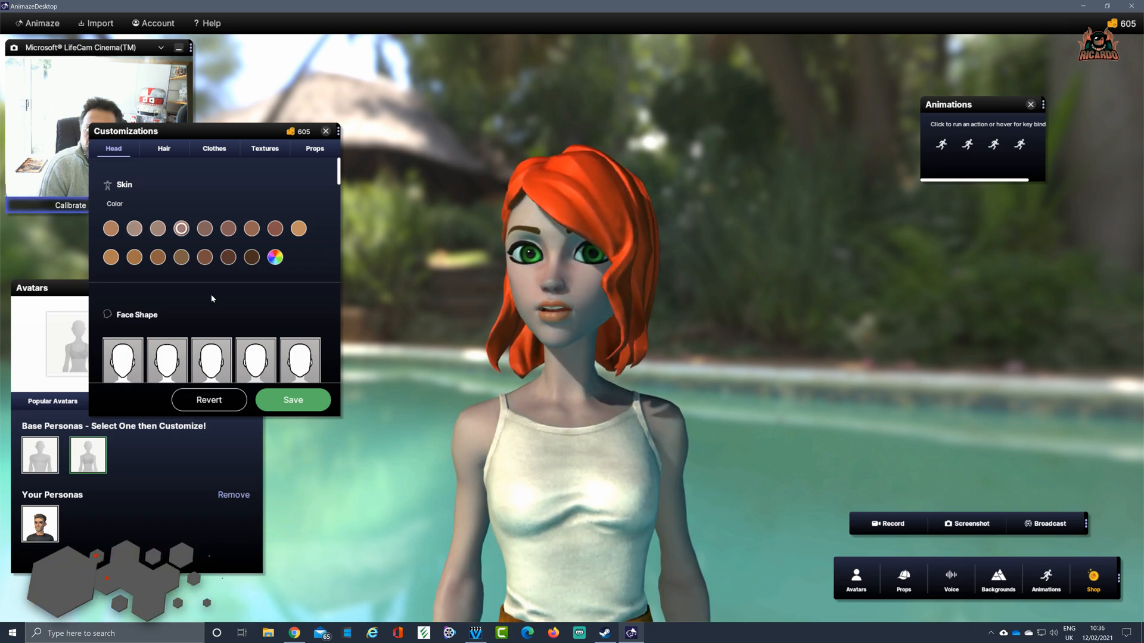
pyautogui.click(229, 229)
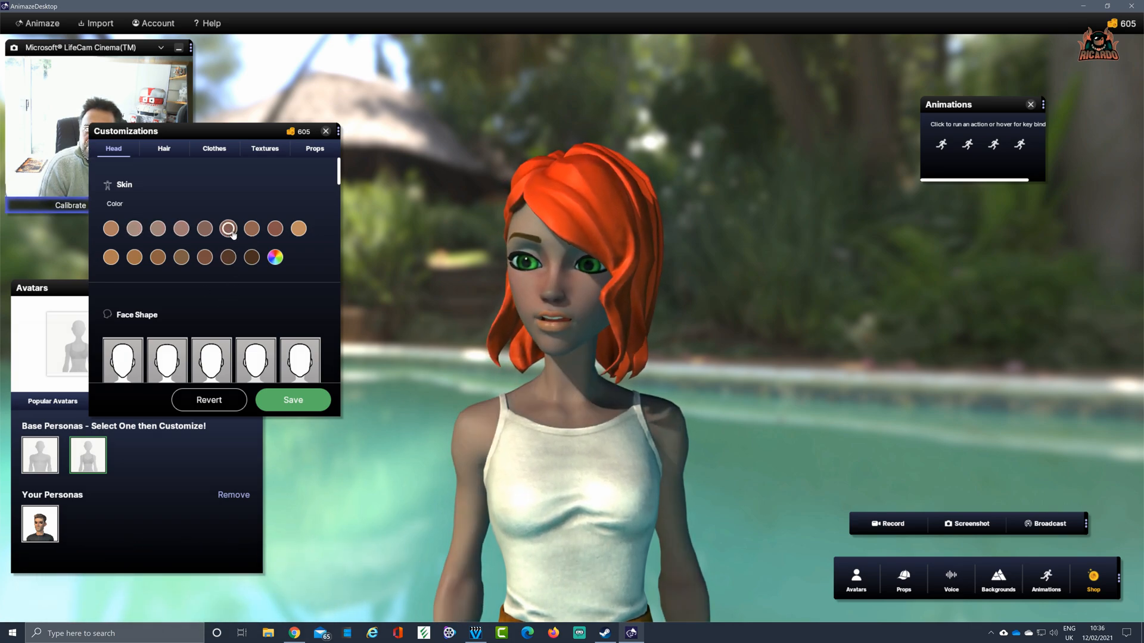
pyautogui.click(203, 228)
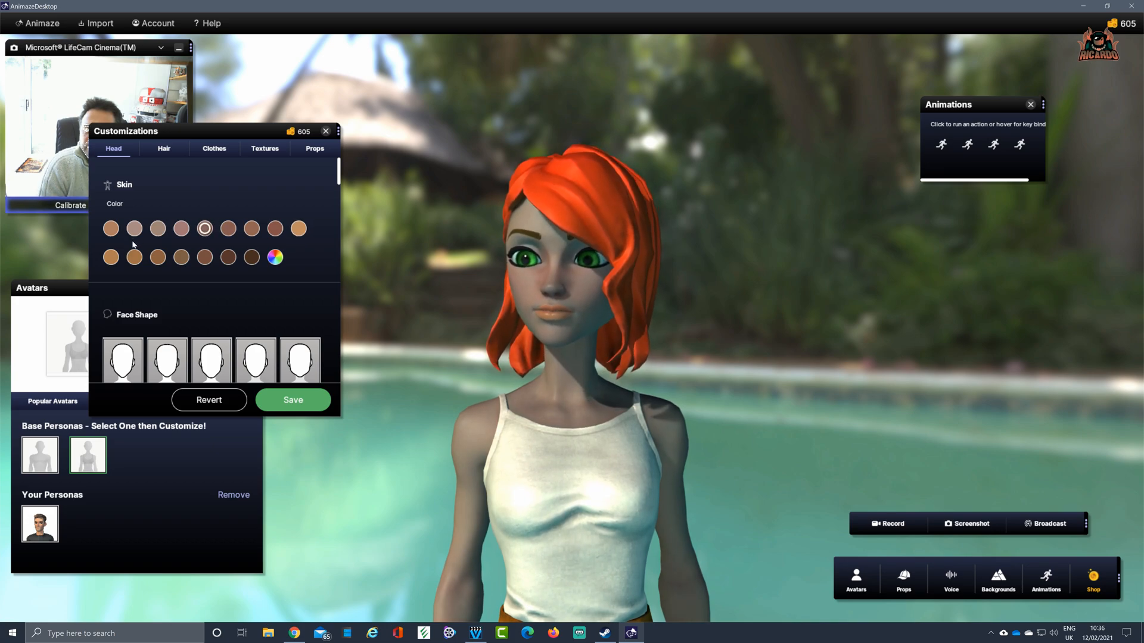
pyautogui.click(111, 229)
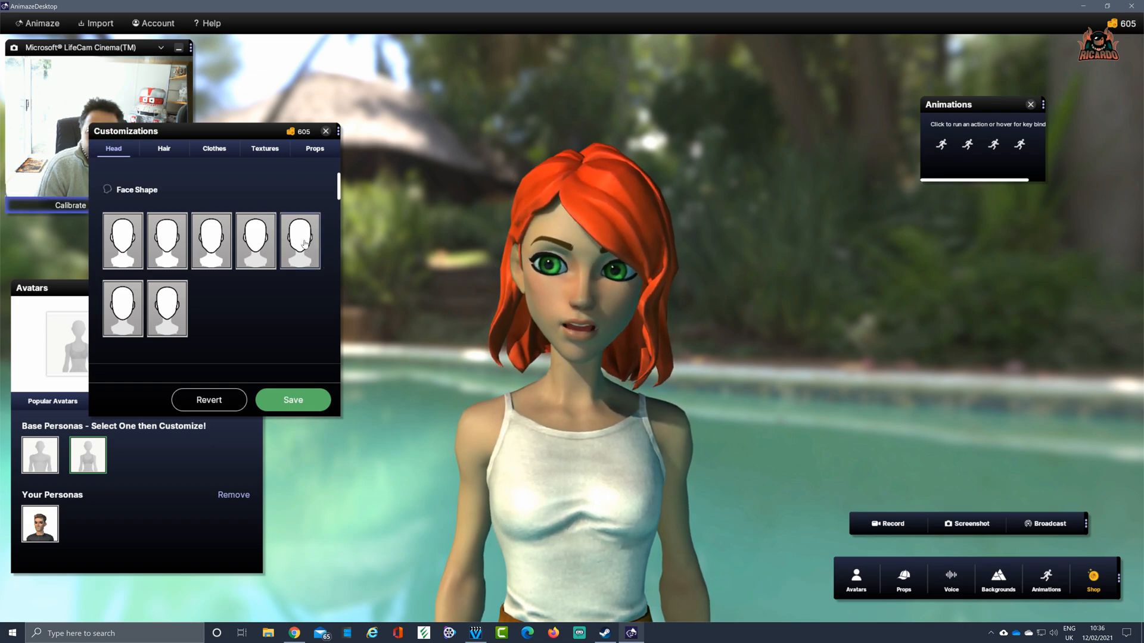
pyautogui.click(299, 241)
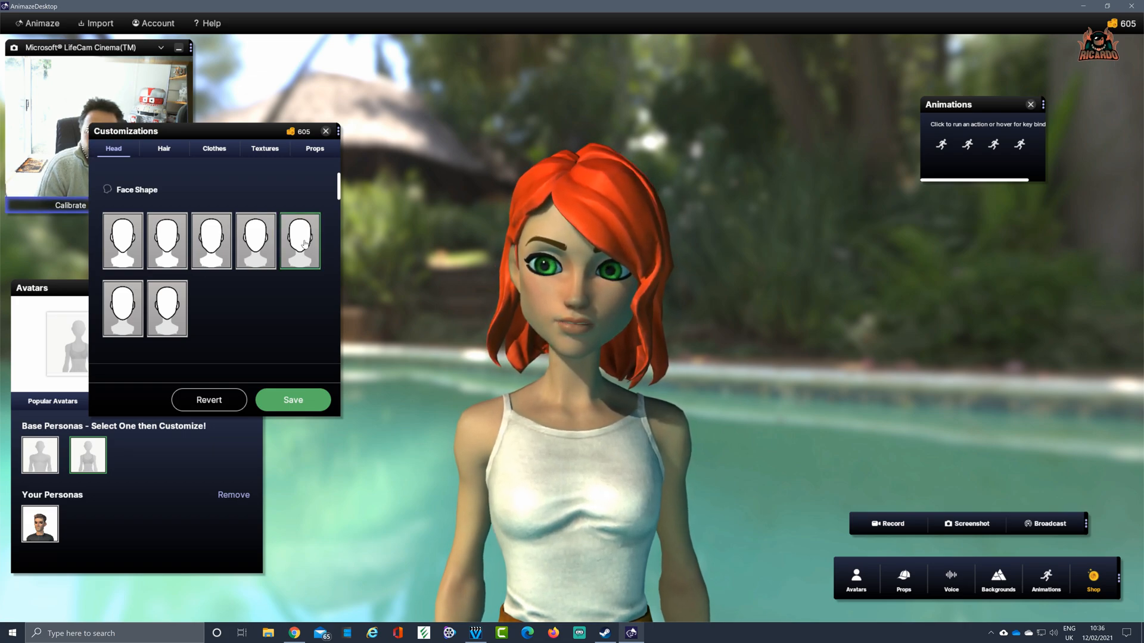
# Make the eyebrows red with a thinner eyebrow shape
pyautogui.scroll(-3)
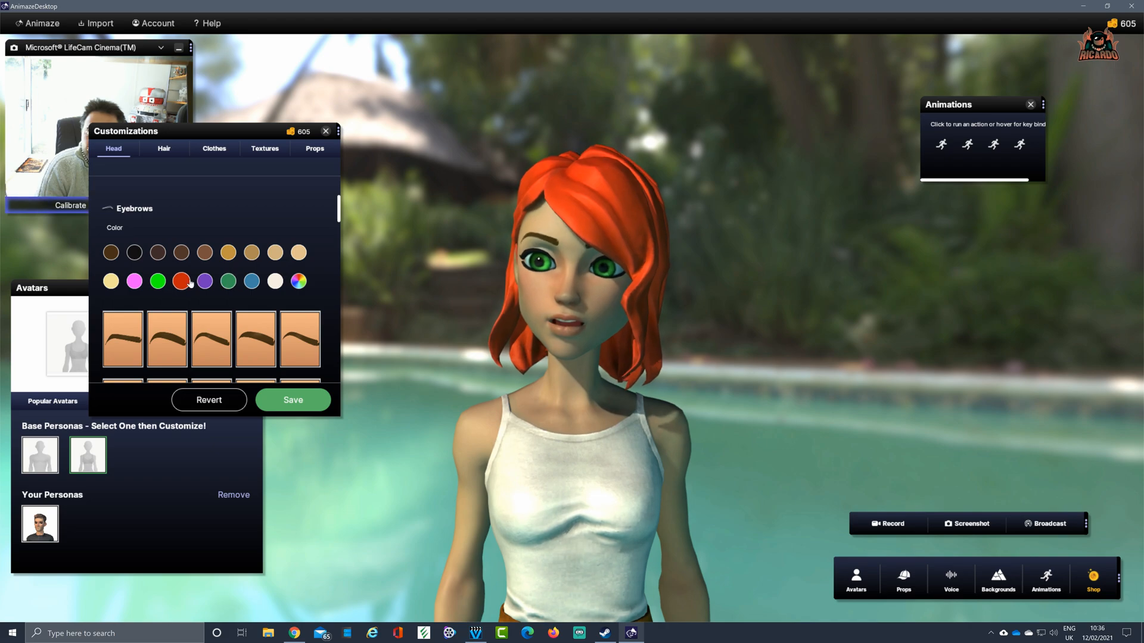
pyautogui.click(181, 281)
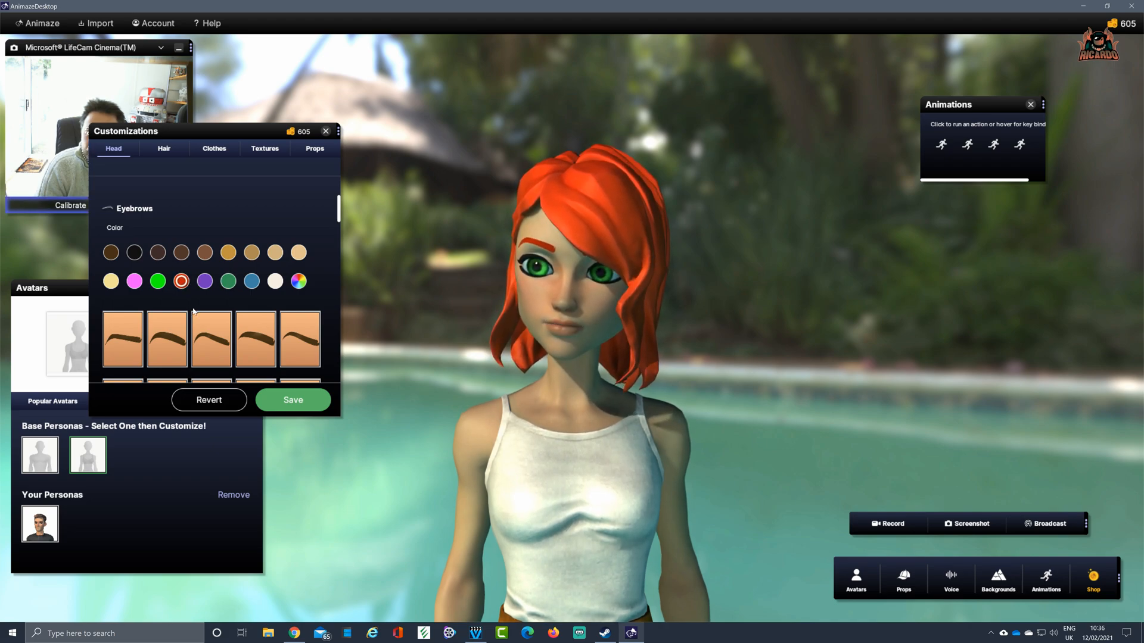
pyautogui.scroll(-3)
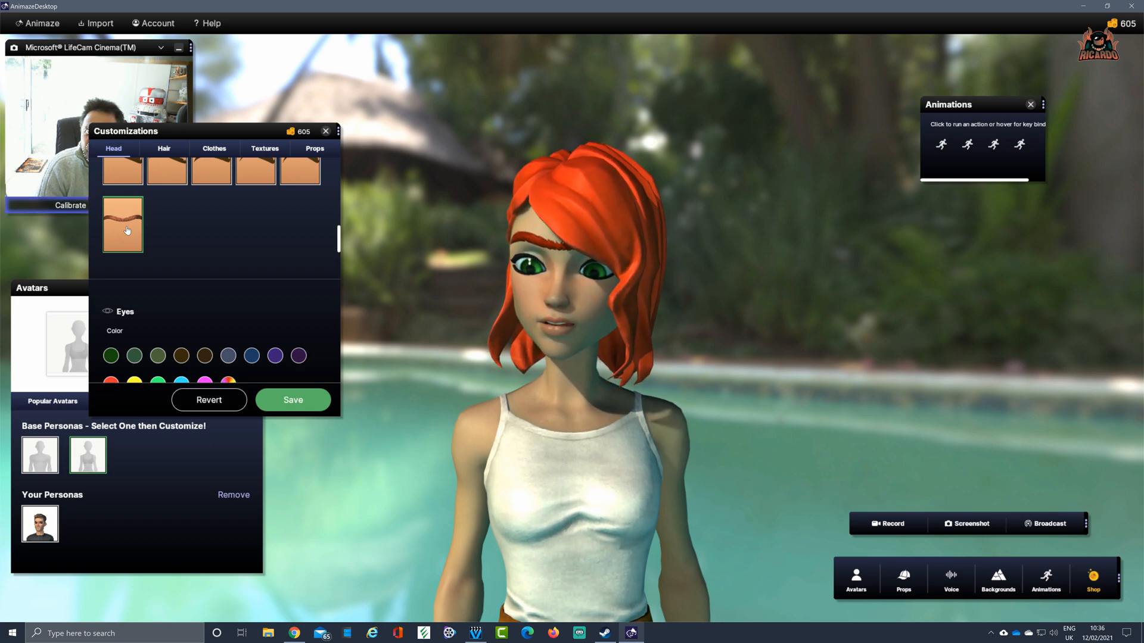
pyautogui.scroll(-3)
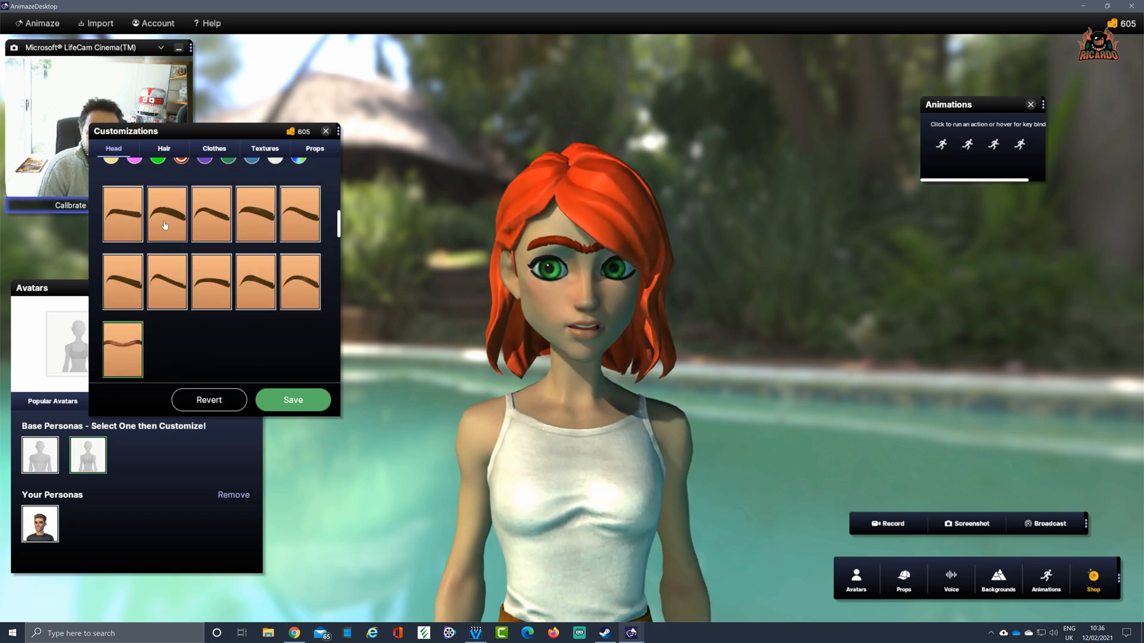
pyautogui.click(166, 214)
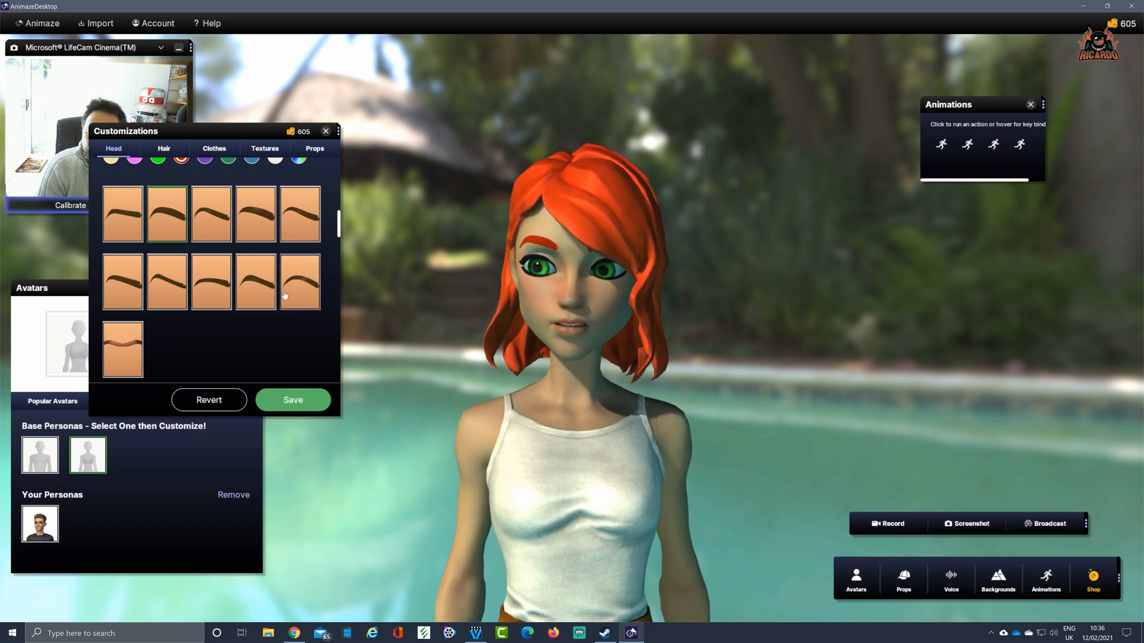
# Give the avatar light violet eyes with a different eye style
pyautogui.scroll(-3)
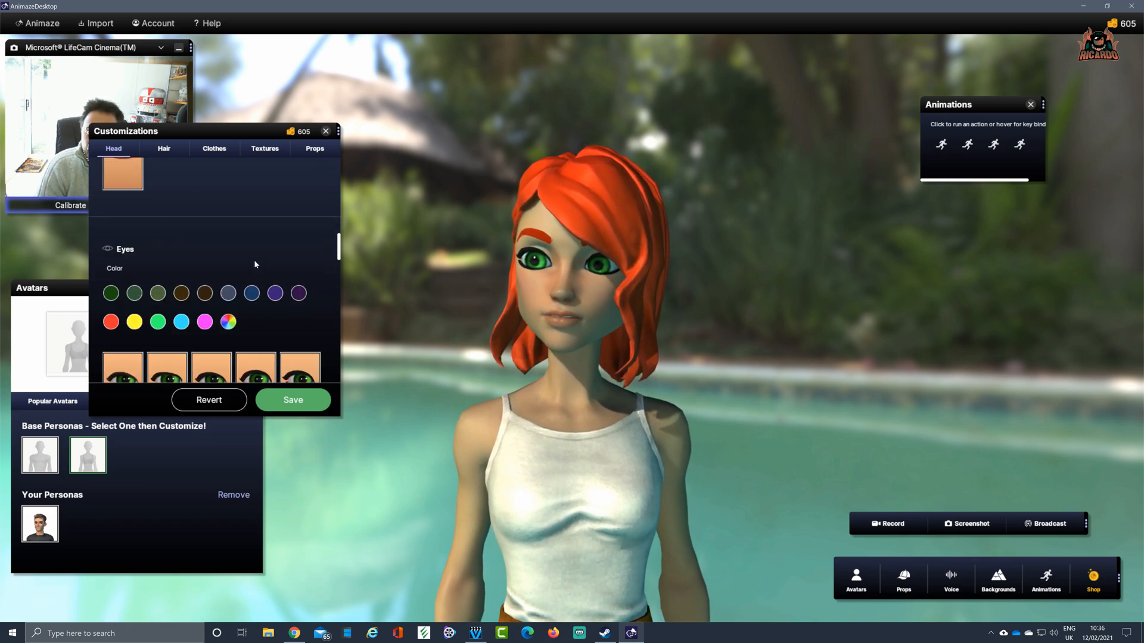
pyautogui.scroll(-3)
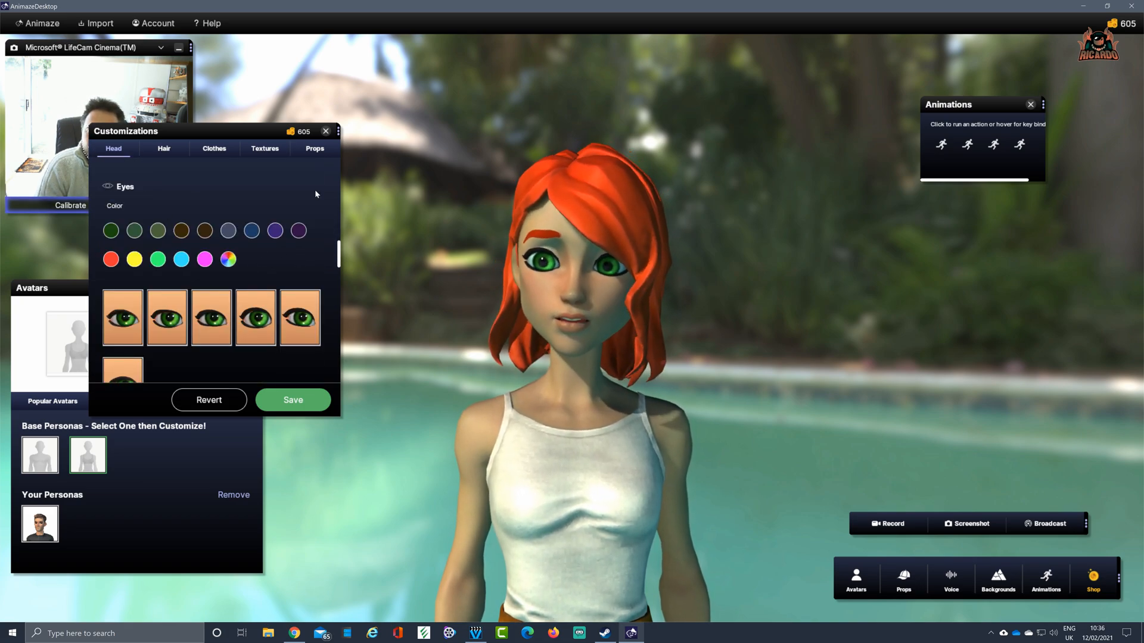
pyautogui.click(181, 258)
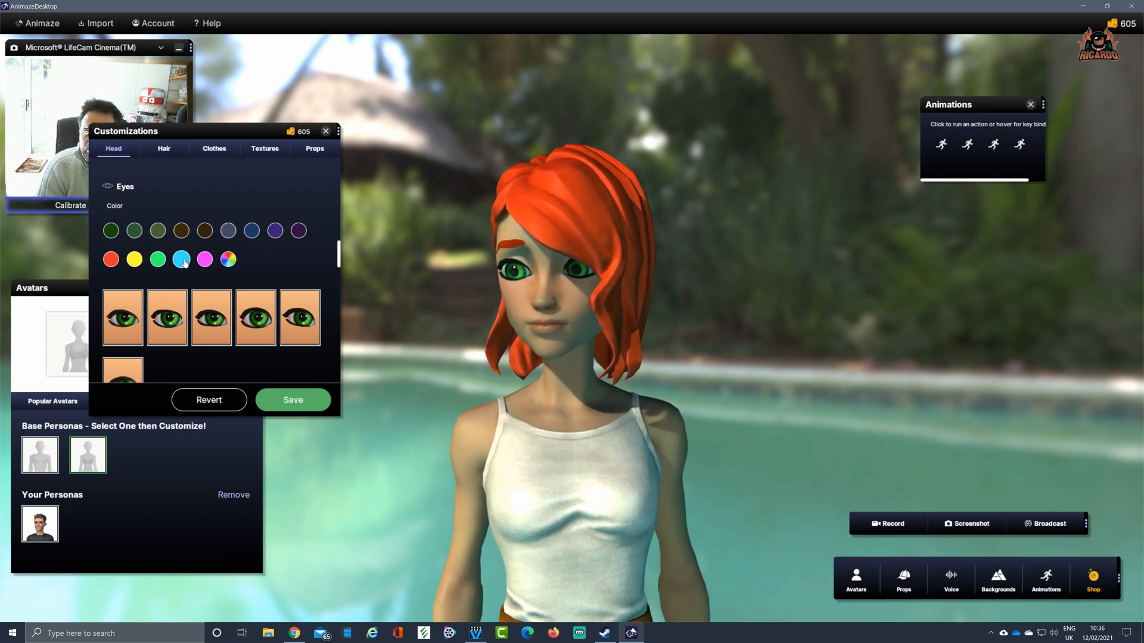
pyautogui.click(181, 258)
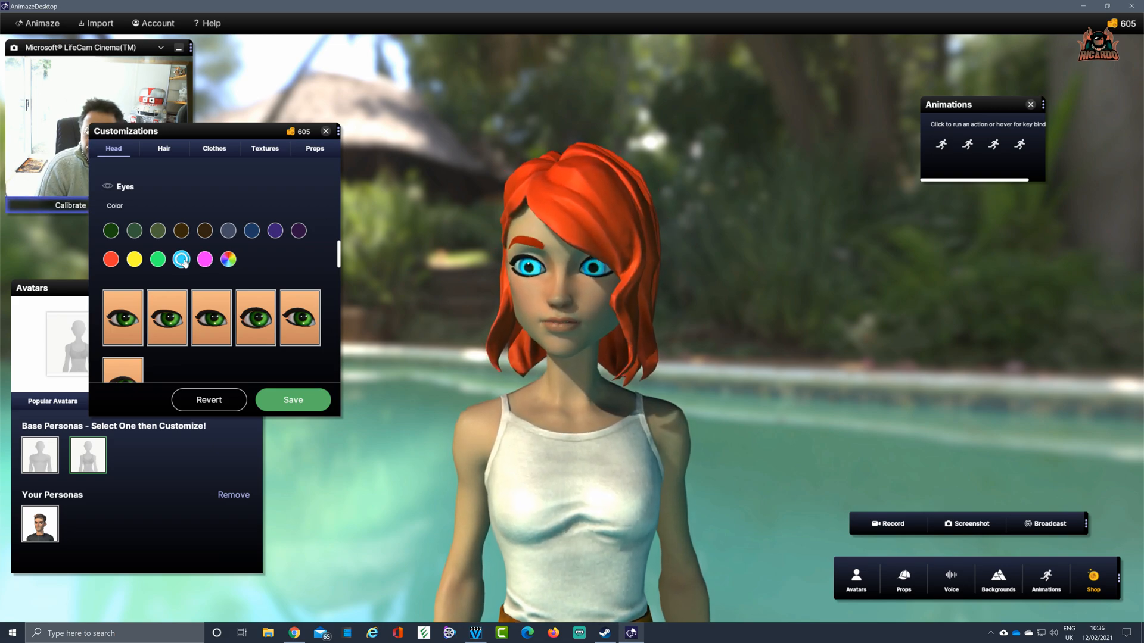
pyautogui.click(298, 230)
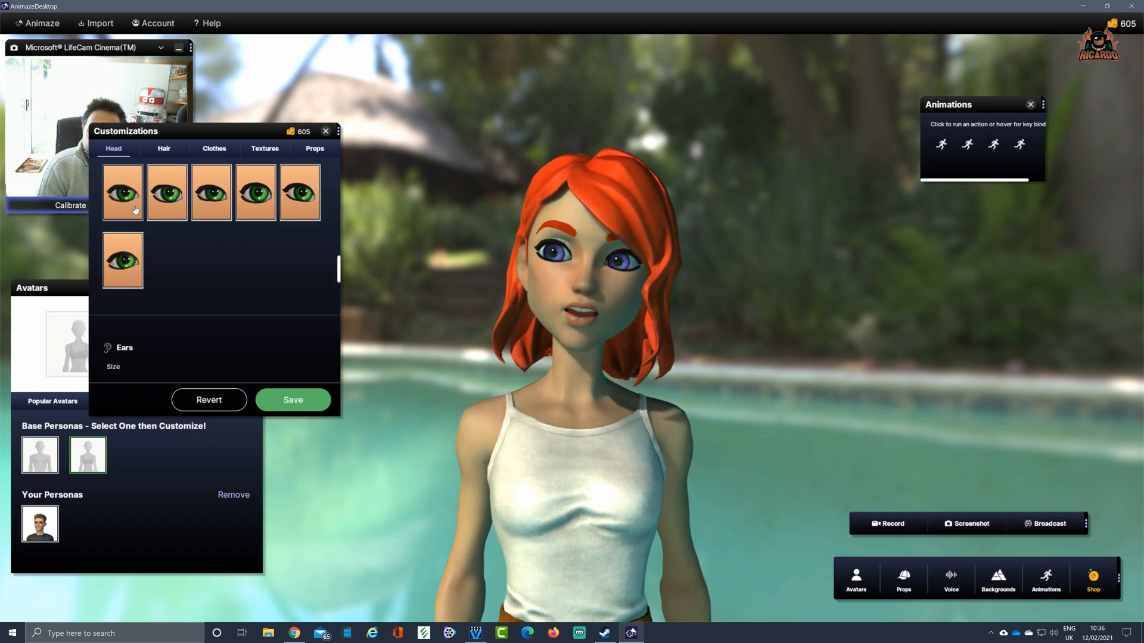
pyautogui.click(211, 193)
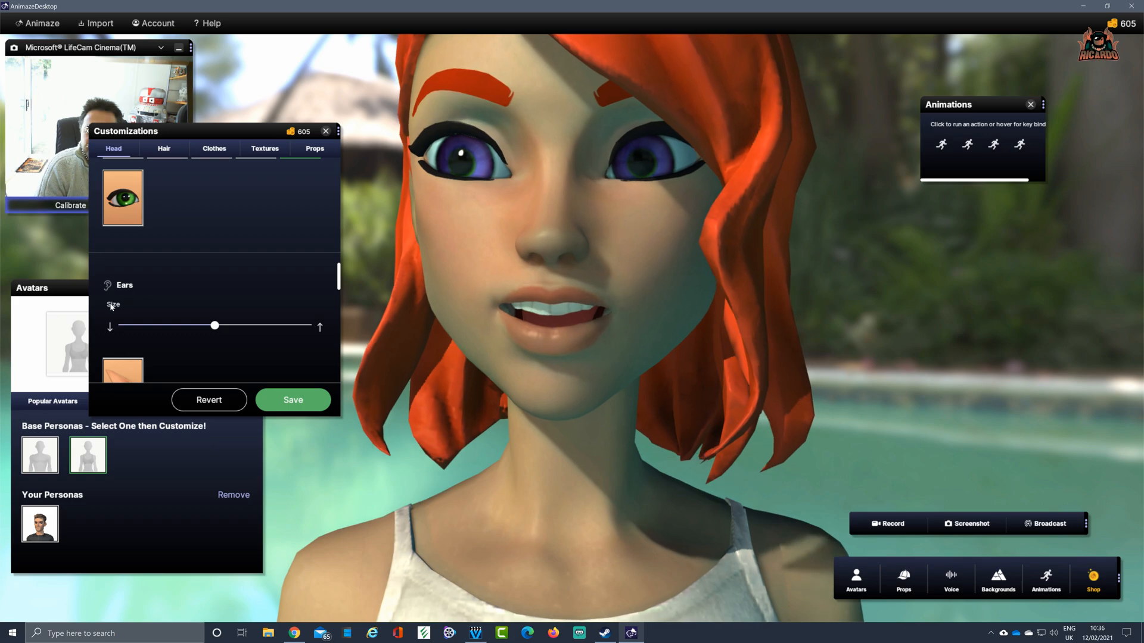
# Try larger and smaller pointed ears and settle on a medium ear size
pyautogui.scroll(-3)
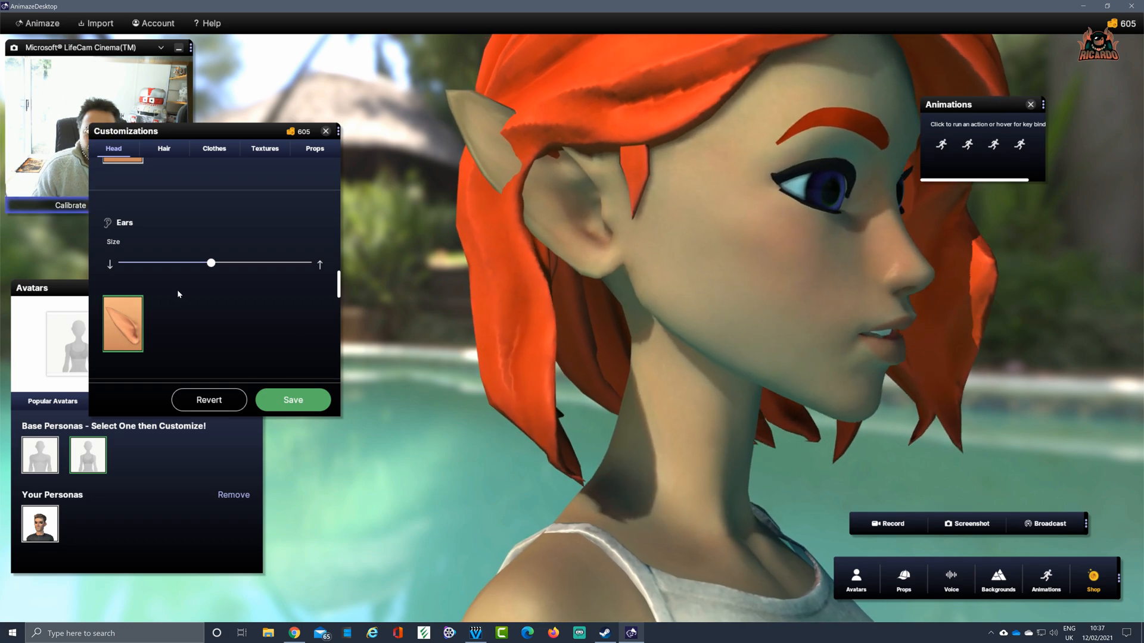
pyautogui.moveTo(211, 262); pyautogui.dragTo(311, 262)
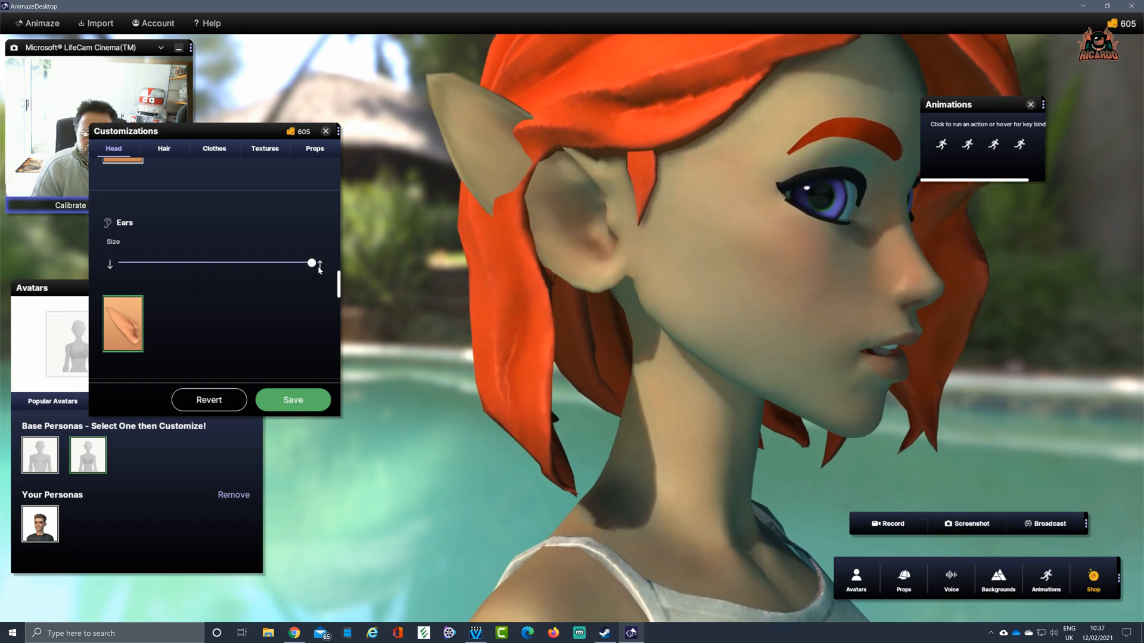
pyautogui.moveTo(311, 263); pyautogui.dragTo(151, 263)
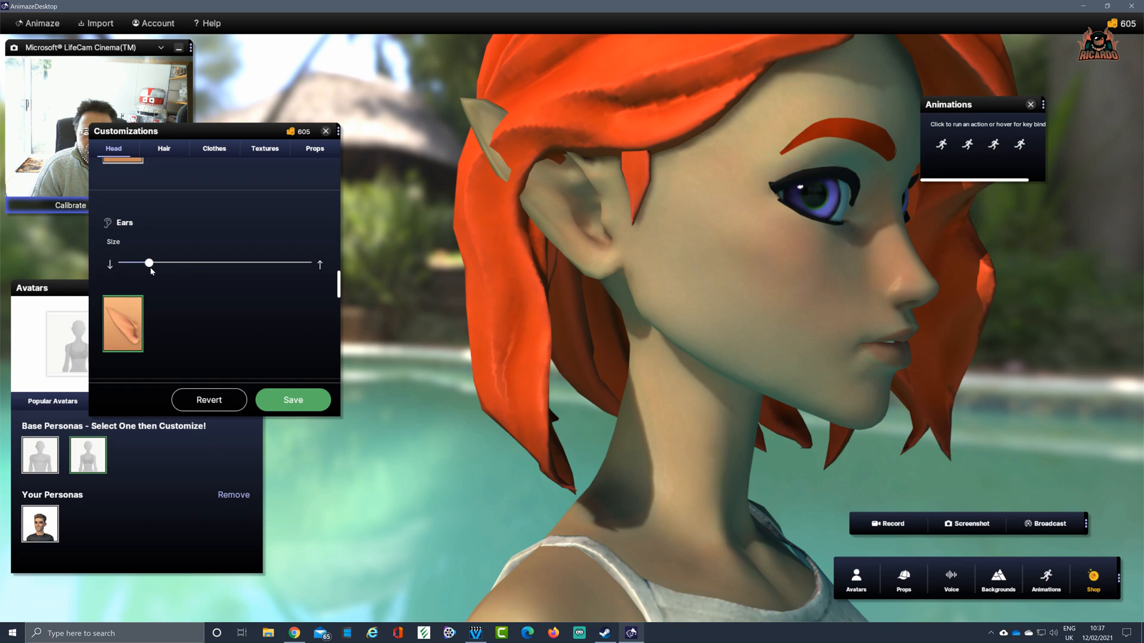
pyautogui.moveTo(150, 262); pyautogui.dragTo(212, 264)
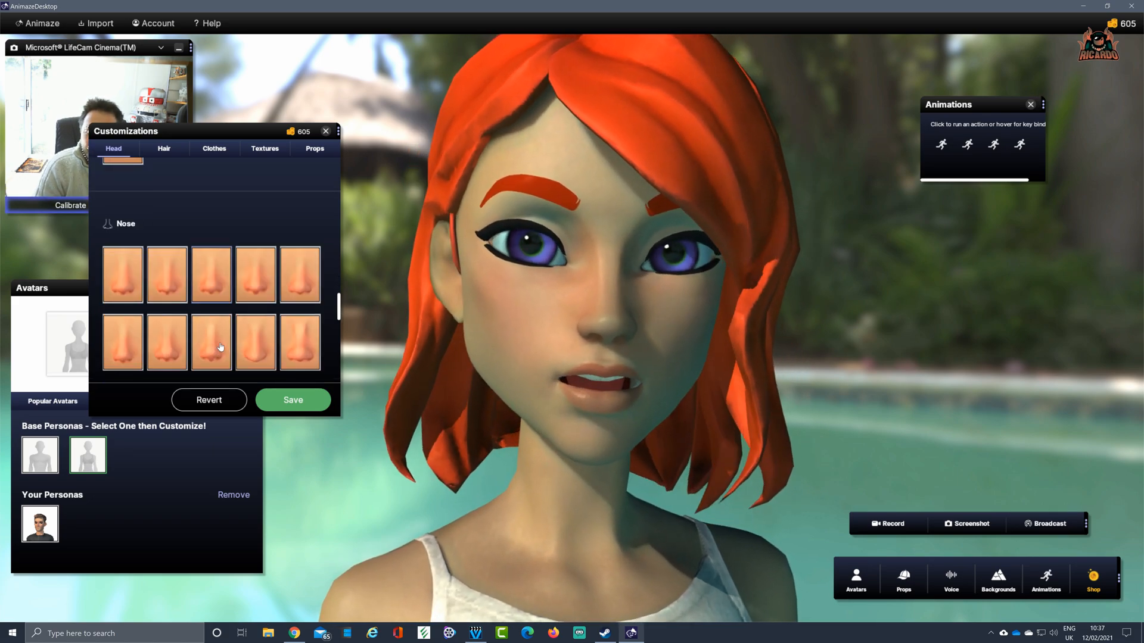
# Compare six nose shapes for the avatar, ending on the last preset
pyautogui.click(299, 343)
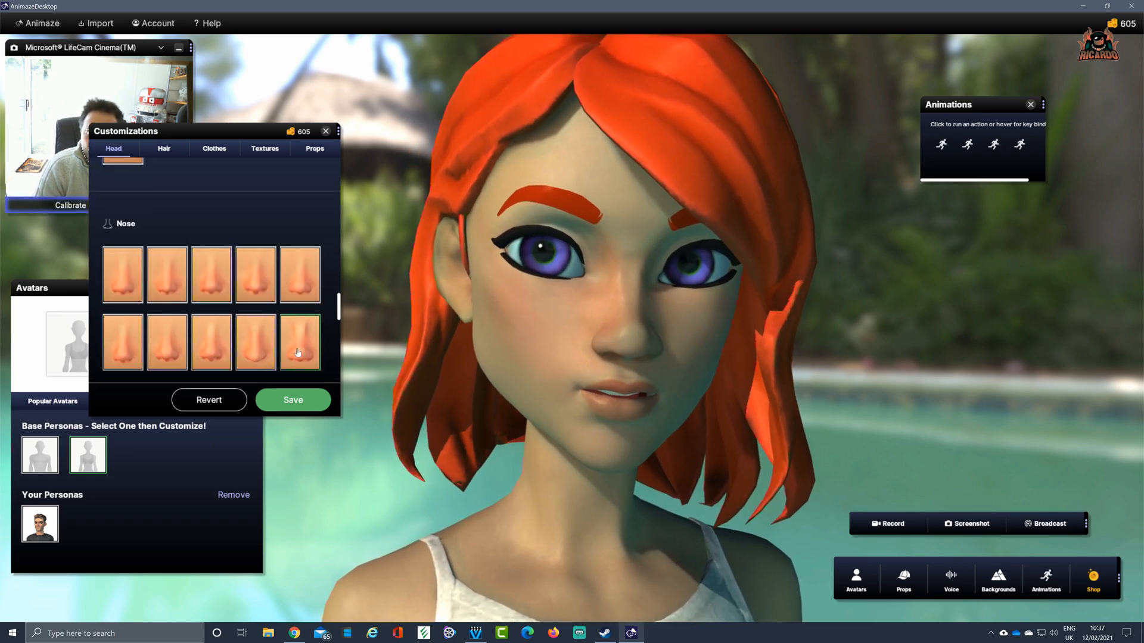
pyautogui.click(255, 343)
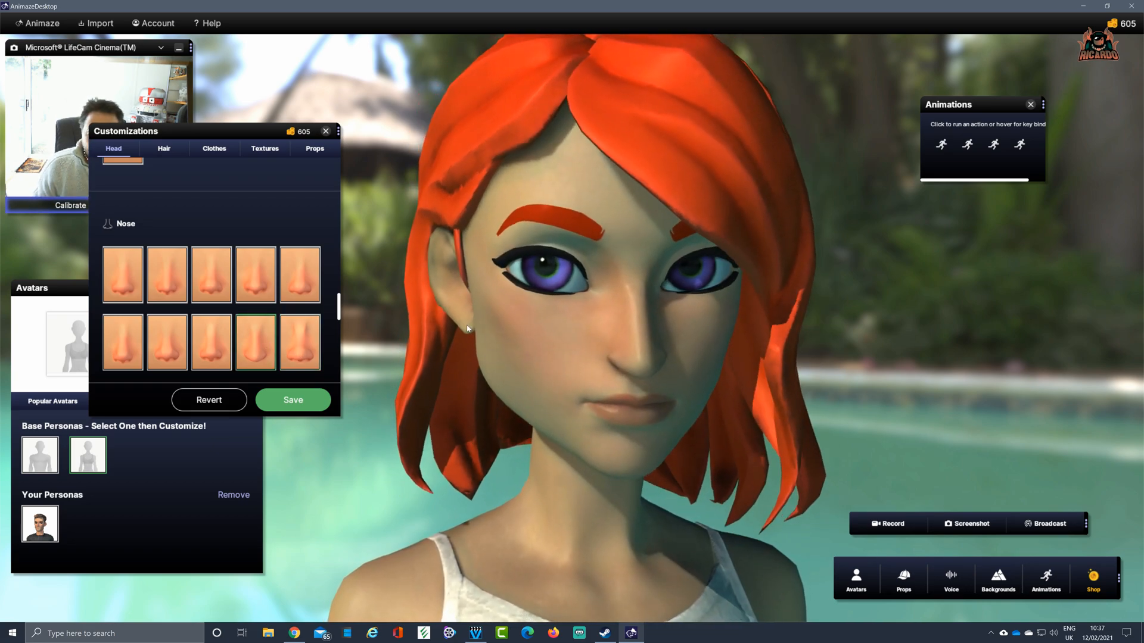
pyautogui.click(123, 275)
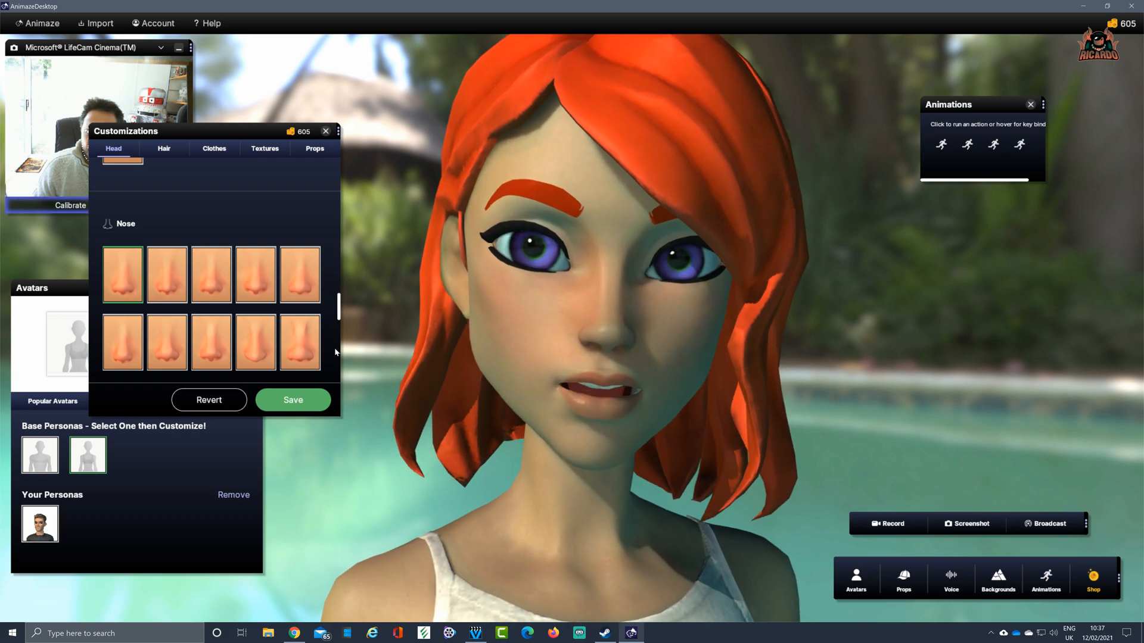
pyautogui.click(167, 275)
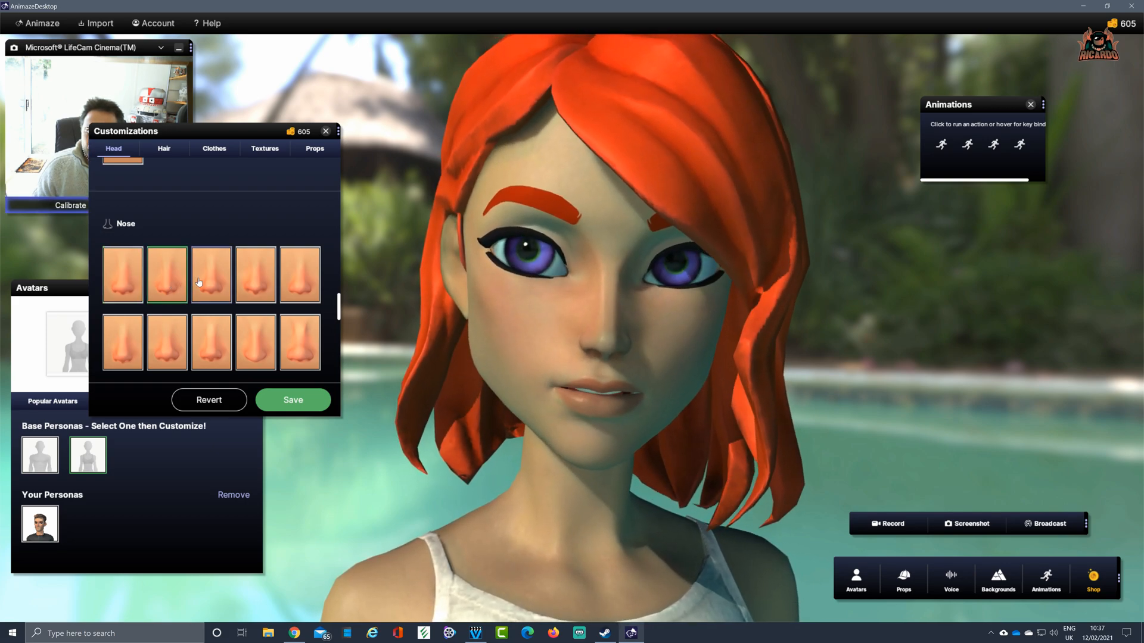
pyautogui.click(255, 276)
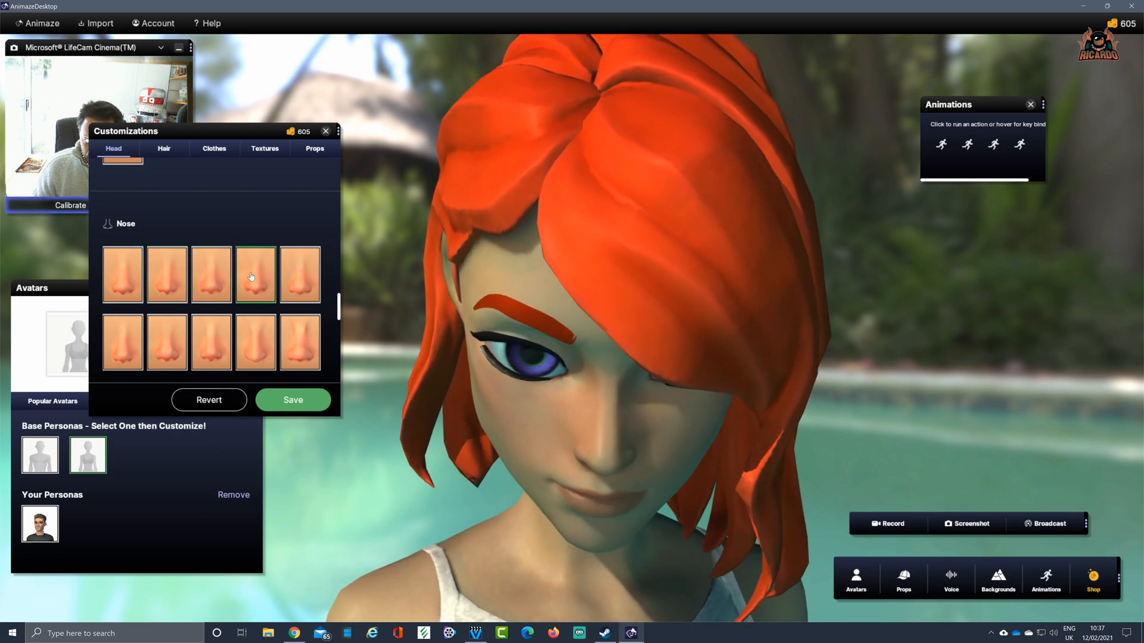
pyautogui.click(299, 276)
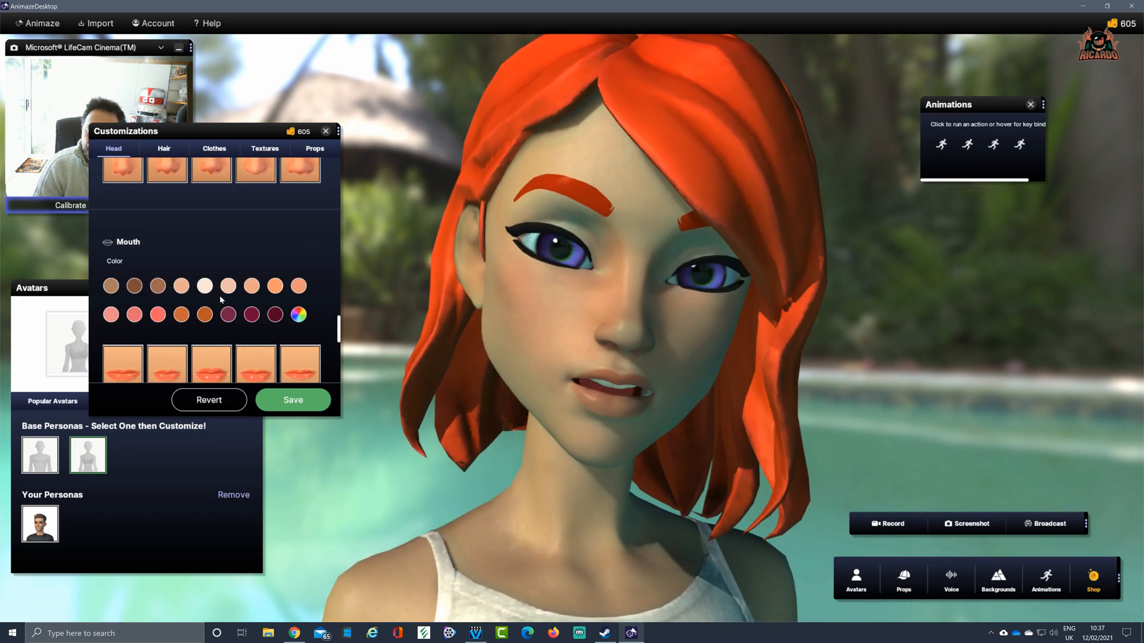
# Make the lips purple and try a beard, leaving her clean-shaven
pyautogui.click(228, 314)
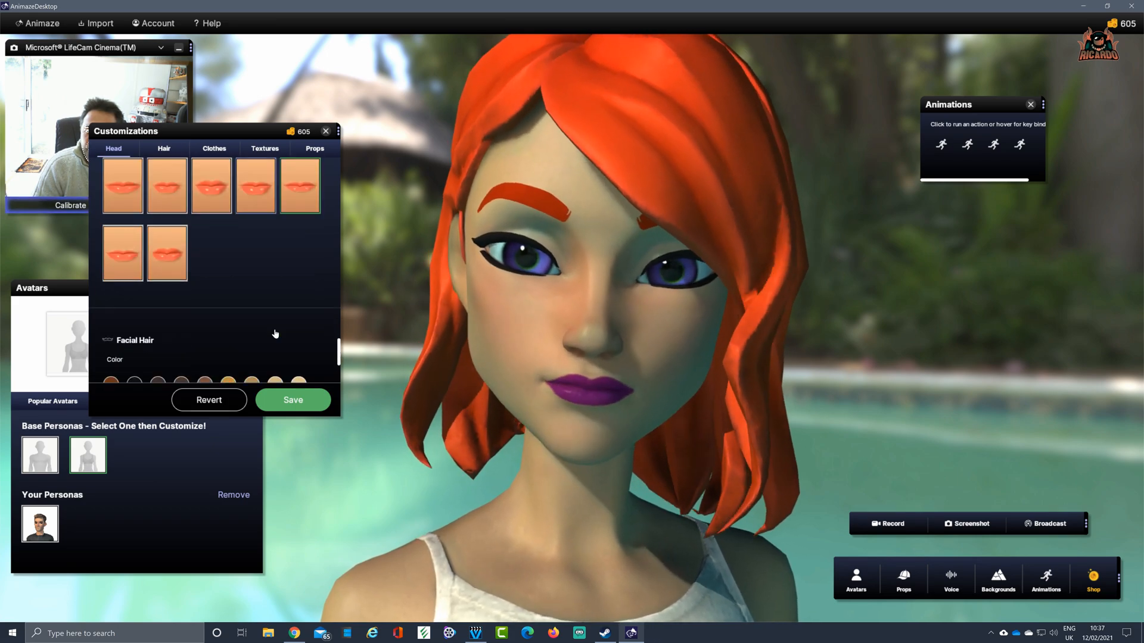
pyautogui.scroll(-3)
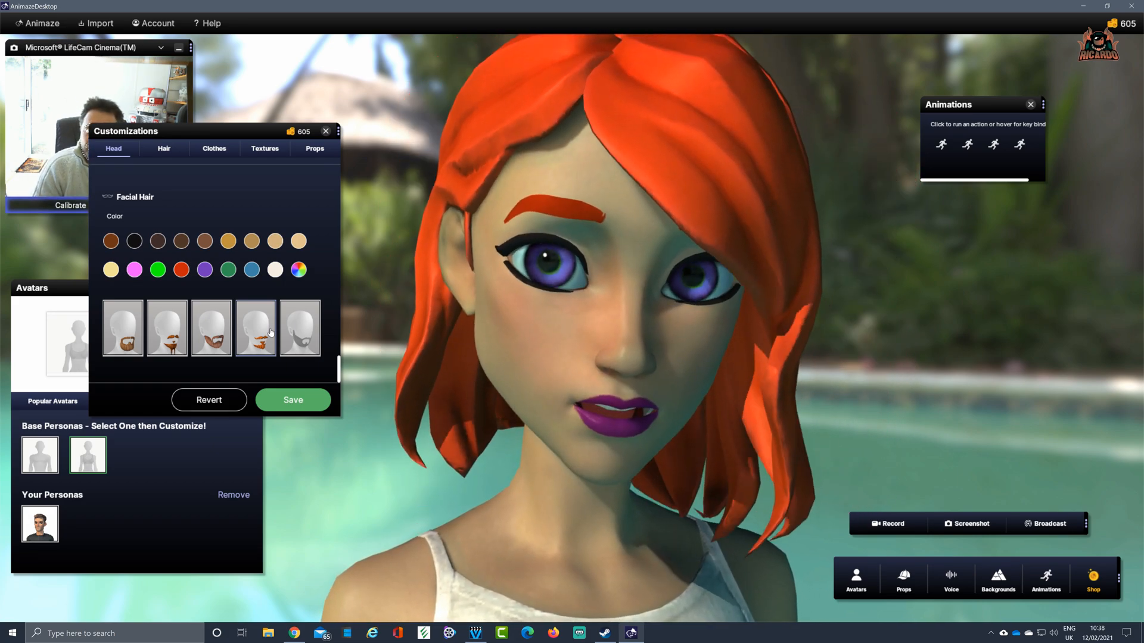
pyautogui.click(299, 327)
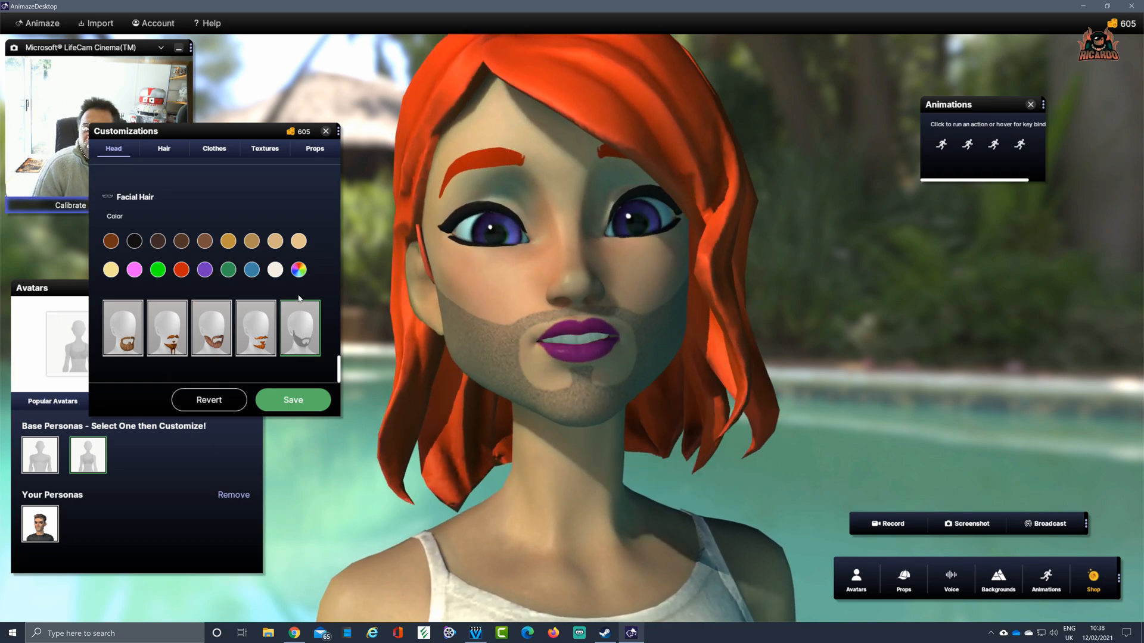
pyautogui.click(299, 327)
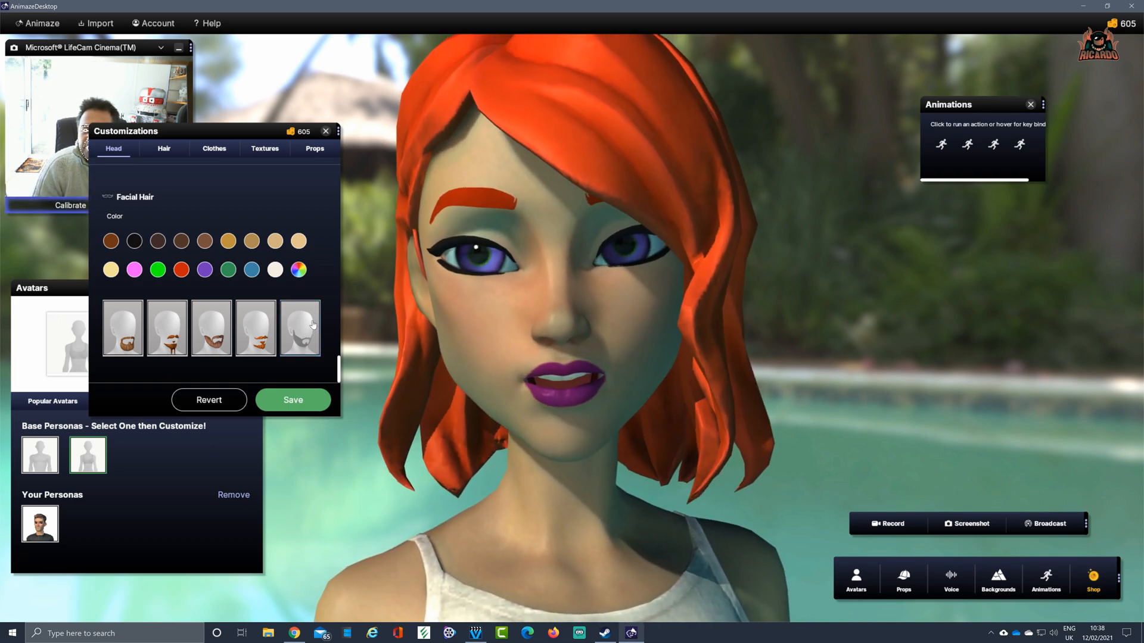
pyautogui.click(291, 401)
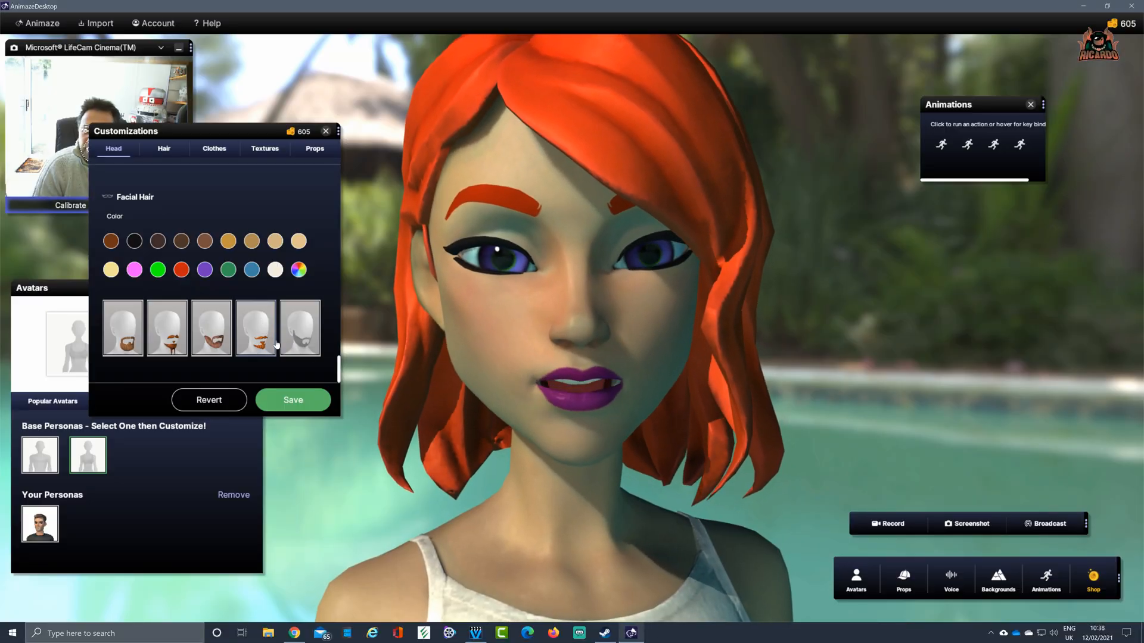
pyautogui.scroll(-3)
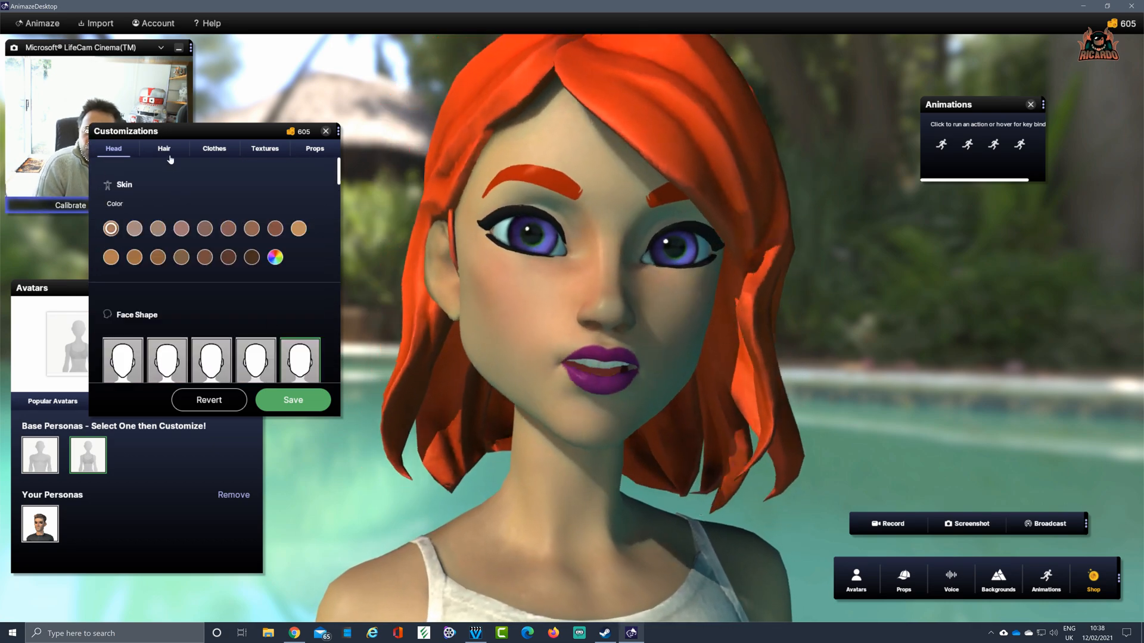
# Try bowl-cut, side-swept, dreadlocks and pigtails hairstyles, settling on the straight bob
pyautogui.click(163, 149)
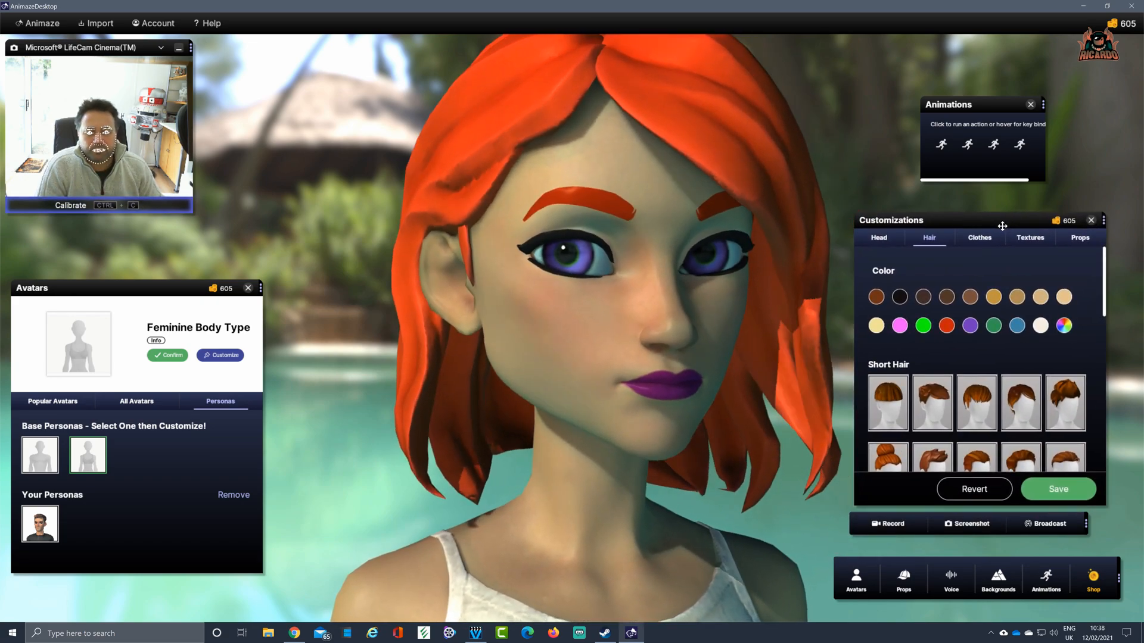
pyautogui.click(886, 403)
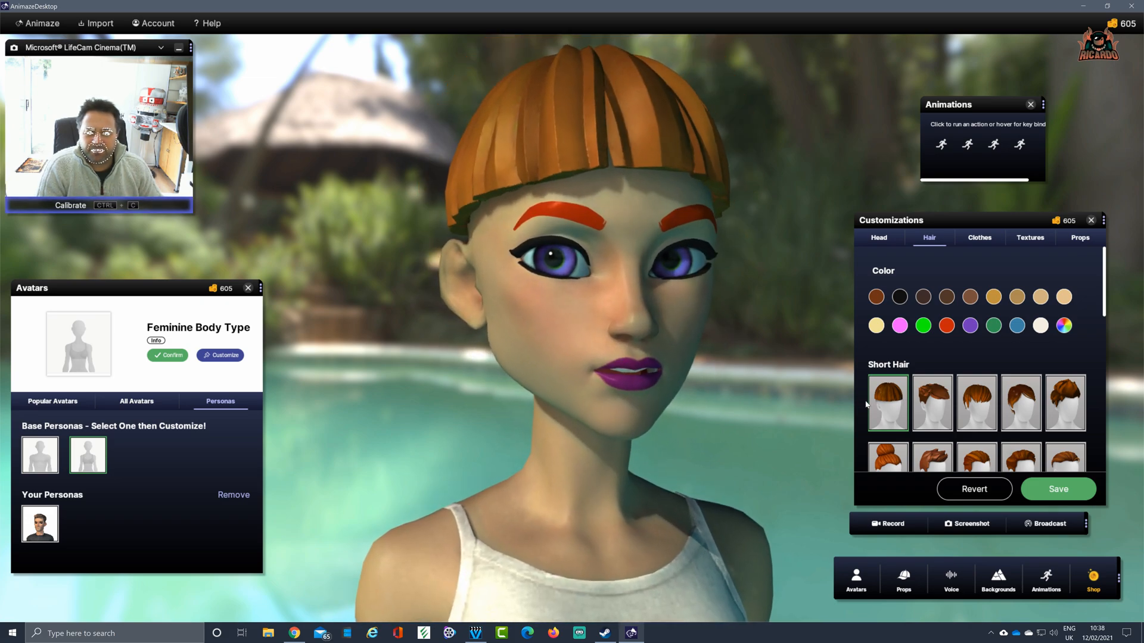
pyautogui.click(932, 403)
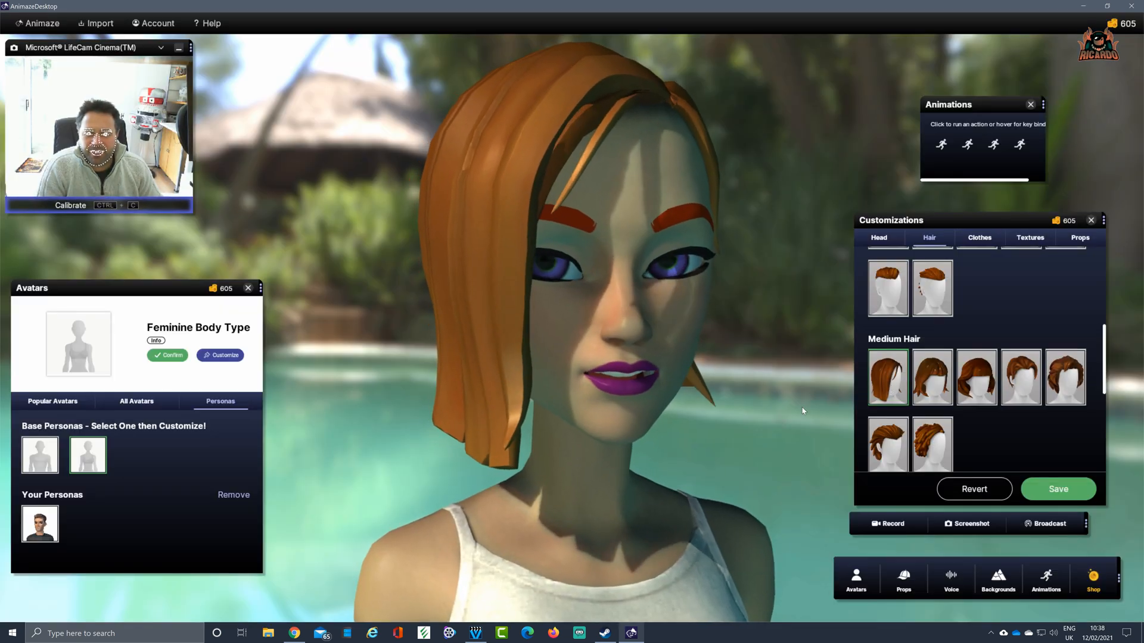
pyautogui.click(931, 443)
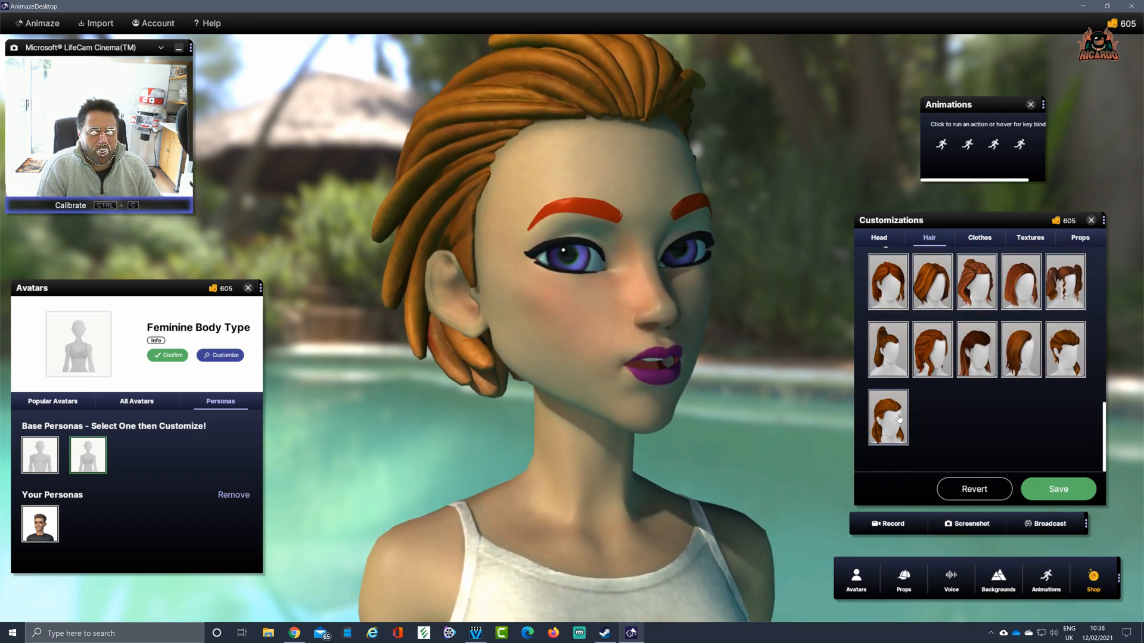
pyautogui.click(886, 418)
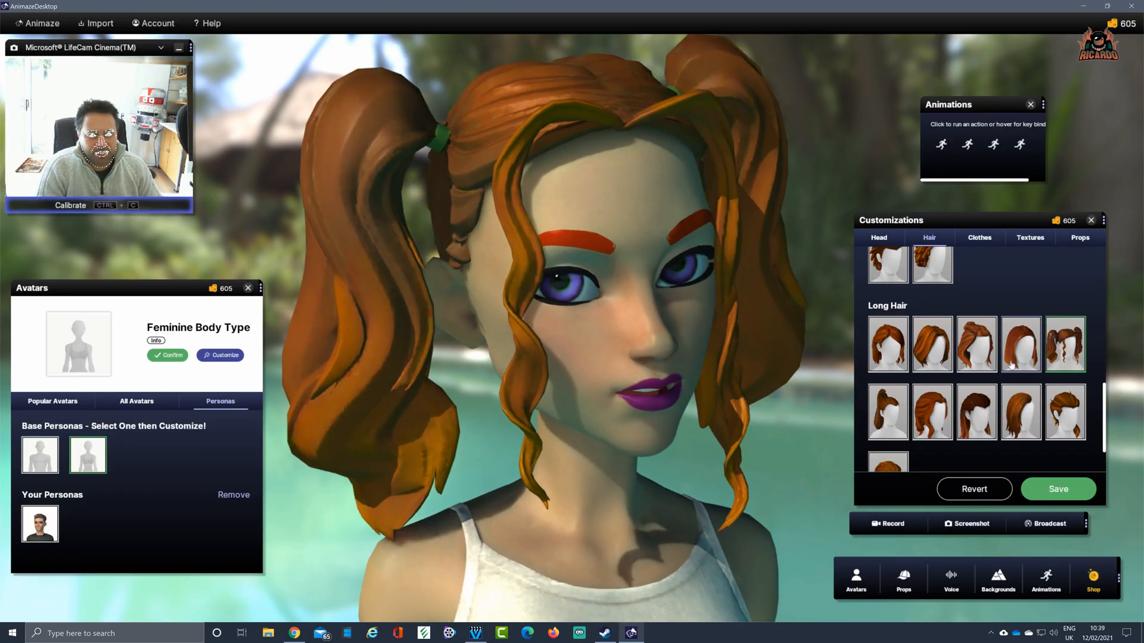
pyautogui.click(1021, 343)
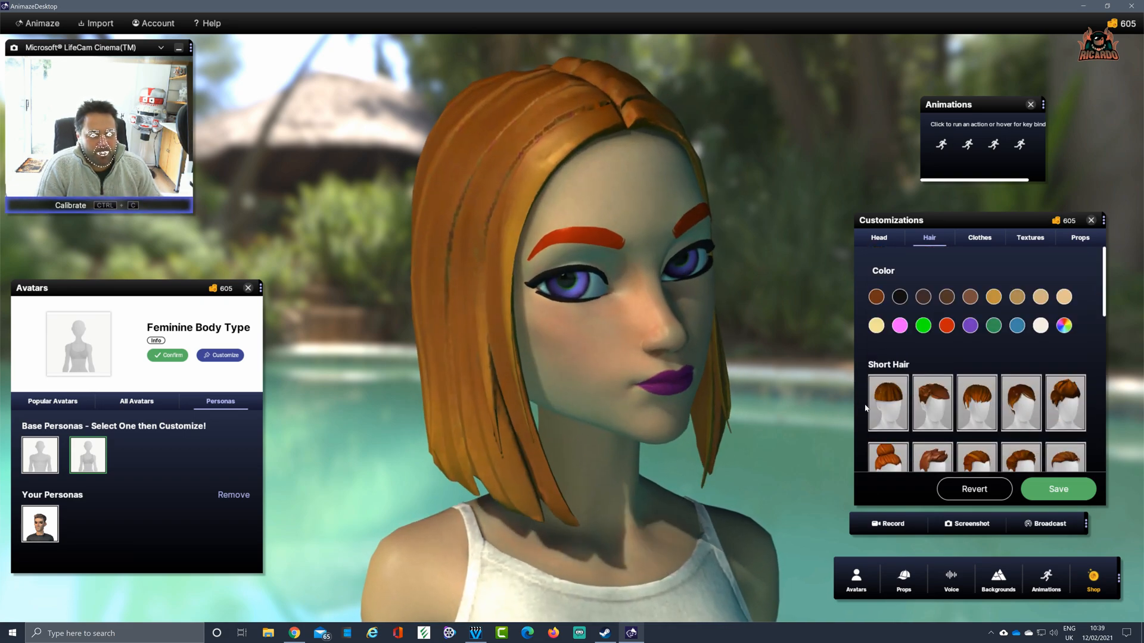
# Try pink, purple and brown hair colours and settle on white
pyautogui.click(899, 326)
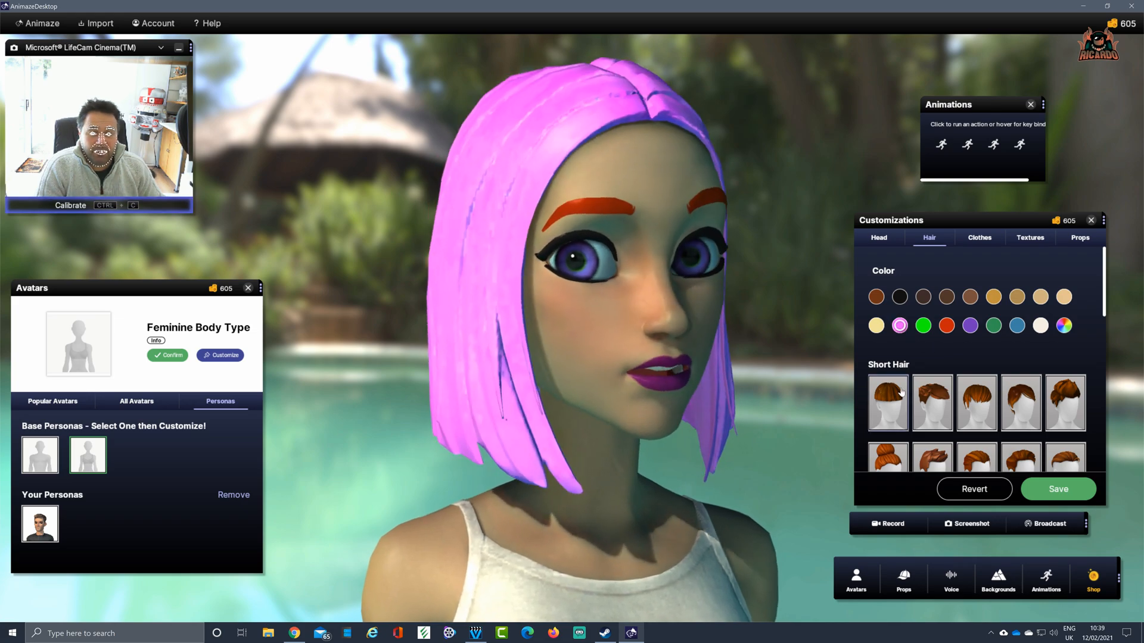
pyautogui.click(969, 325)
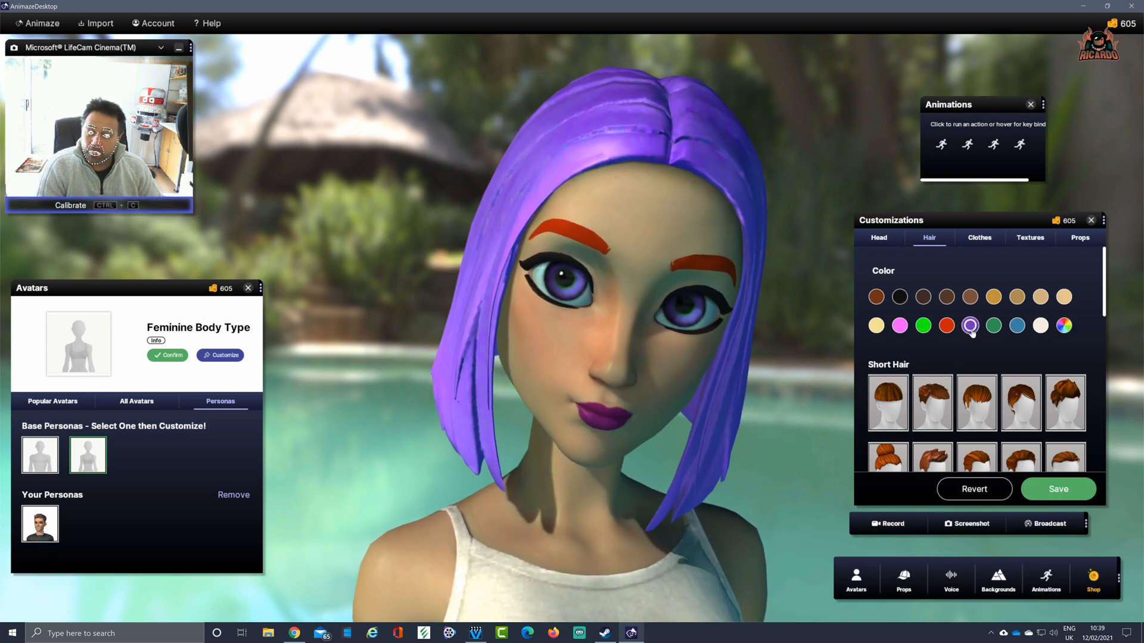
pyautogui.click(945, 297)
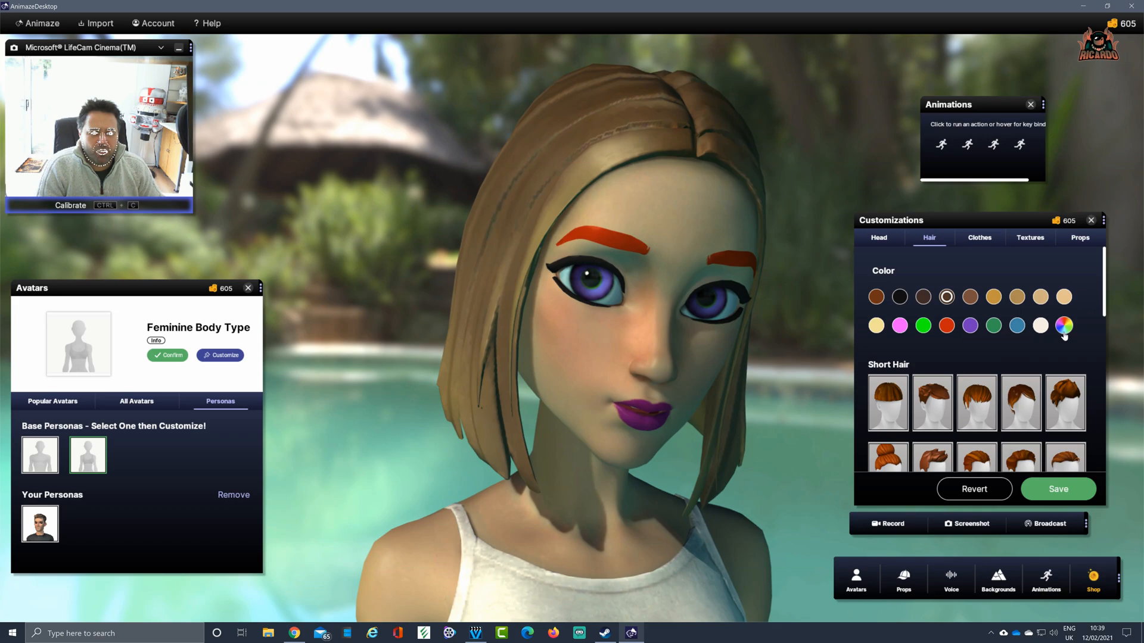
pyautogui.click(1039, 326)
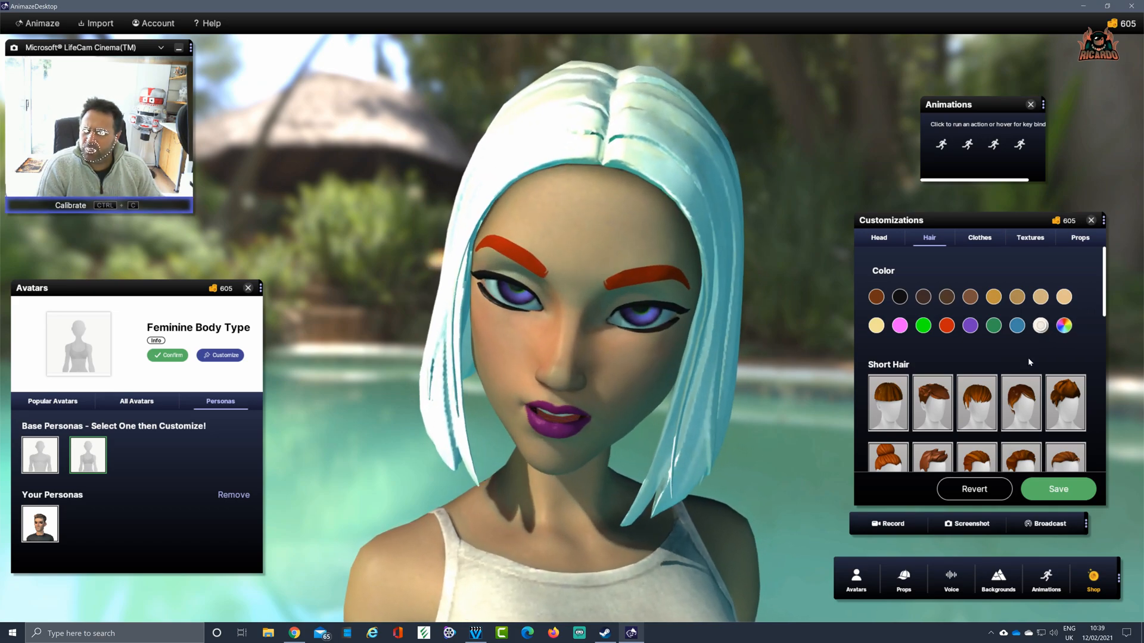
pyautogui.click(979, 237)
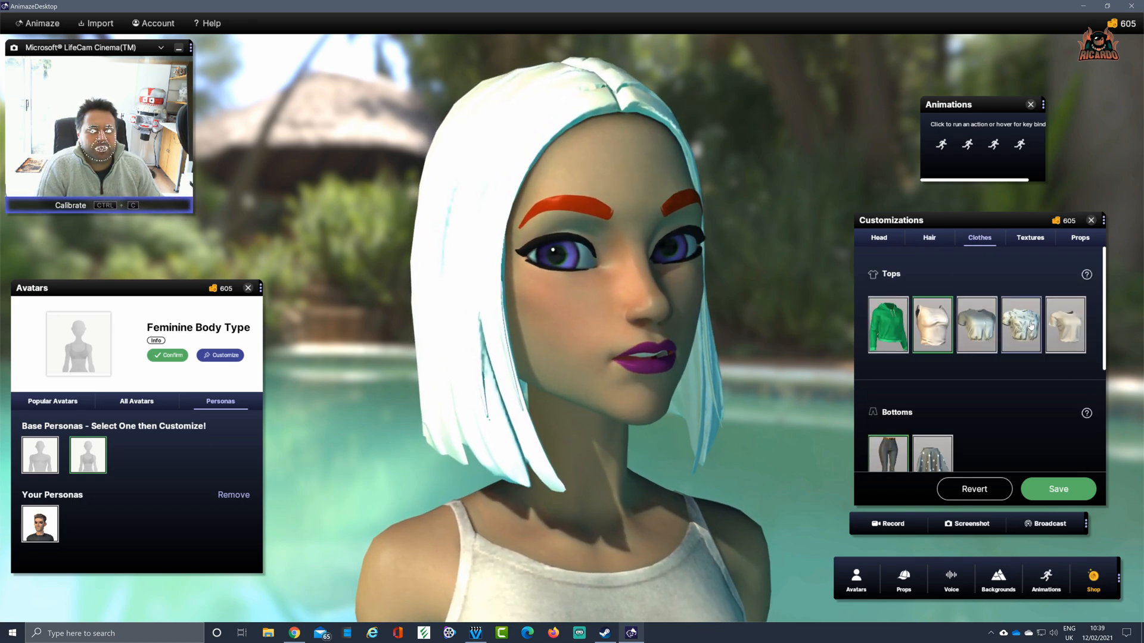
# Dress the avatar in a light blouse and jeans, continuing past the texture warning
pyautogui.scroll(-3)
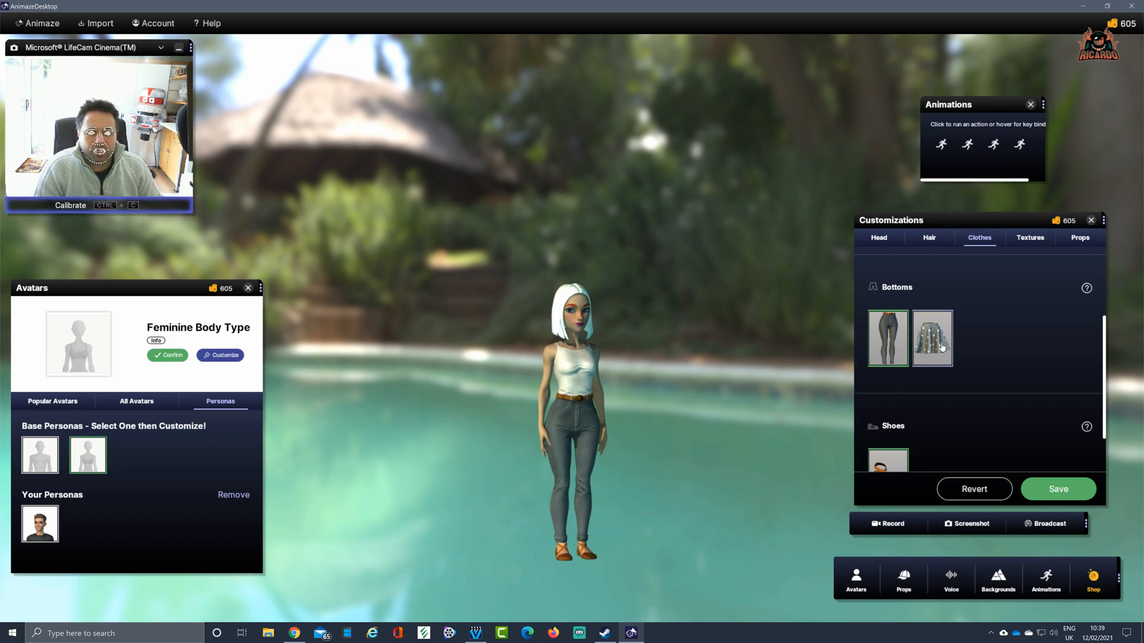
pyautogui.click(931, 338)
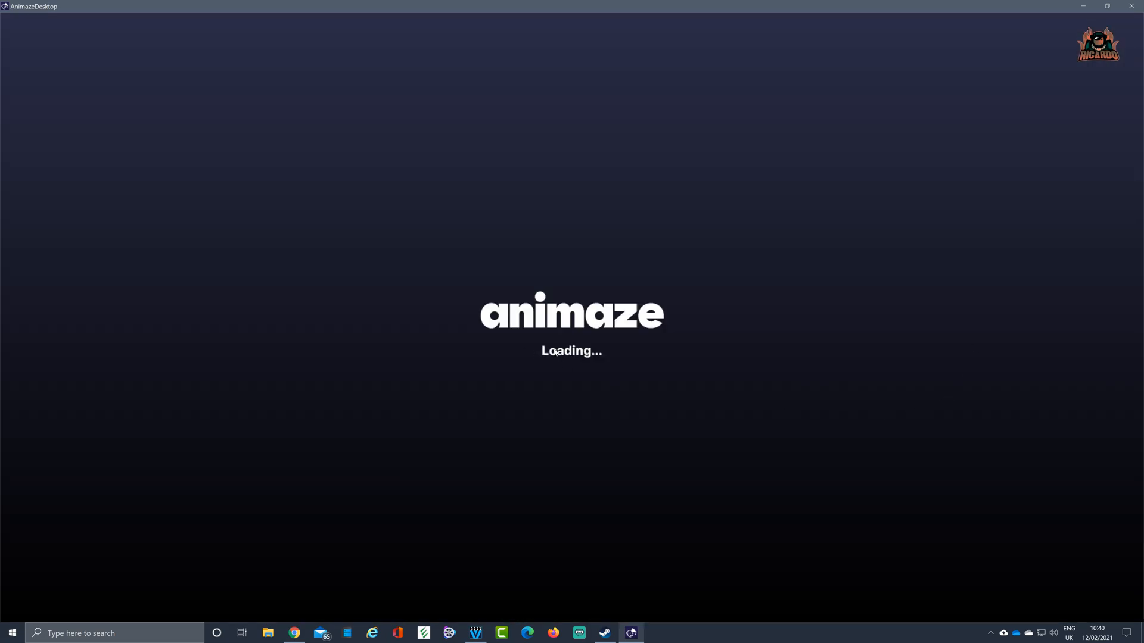
pyautogui.moveTo(706, 435)
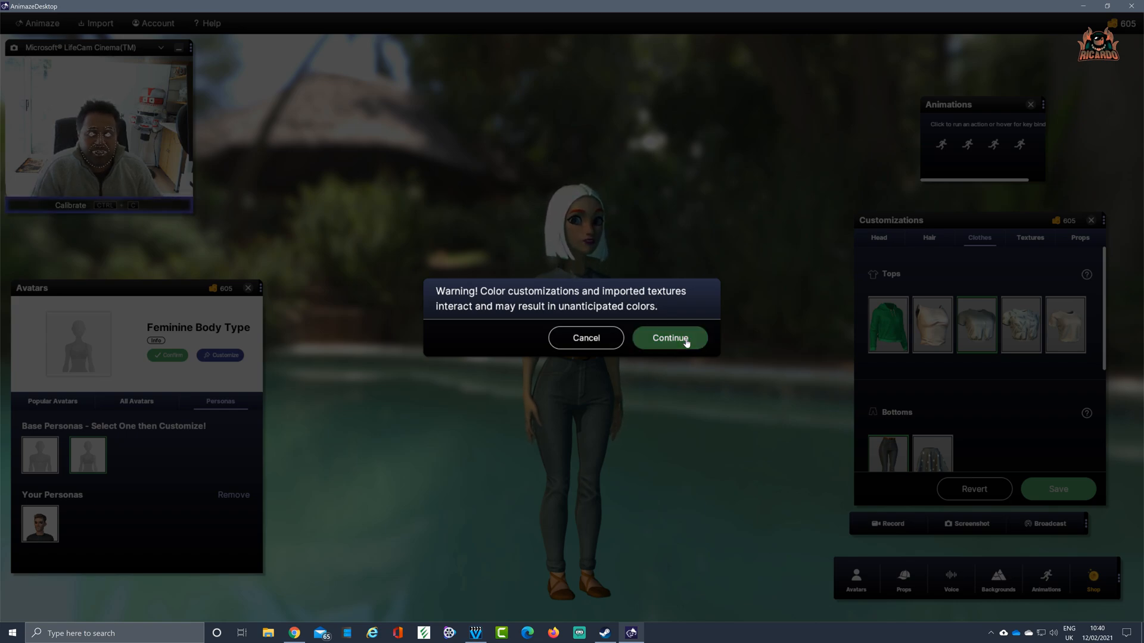
pyautogui.click(668, 337)
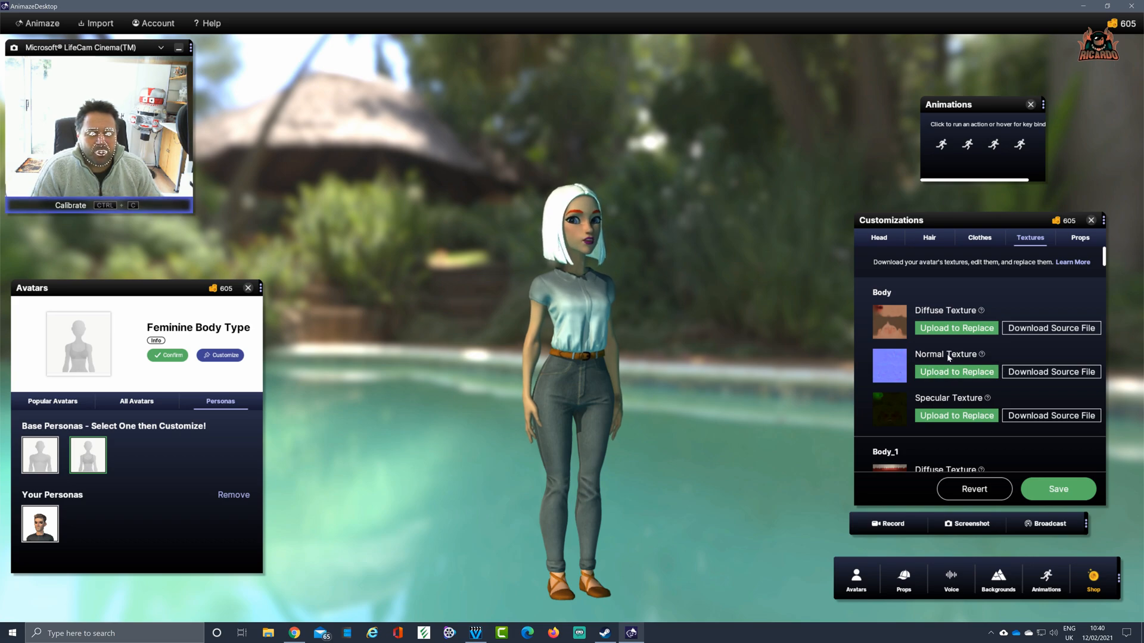
pyautogui.scroll(-3)
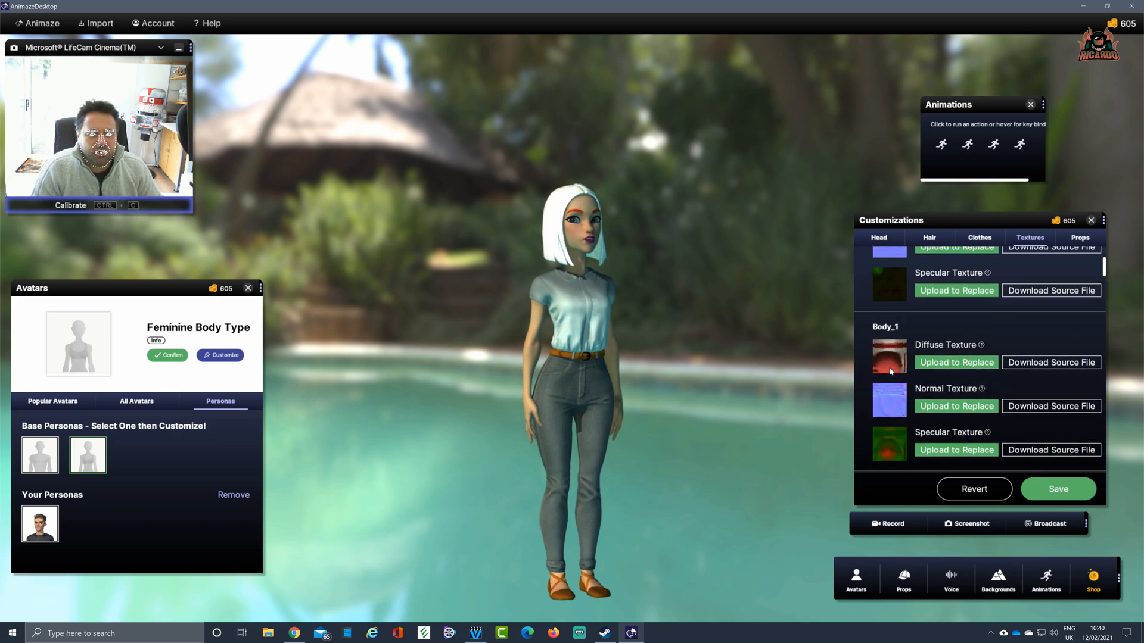
pyautogui.click(903, 579)
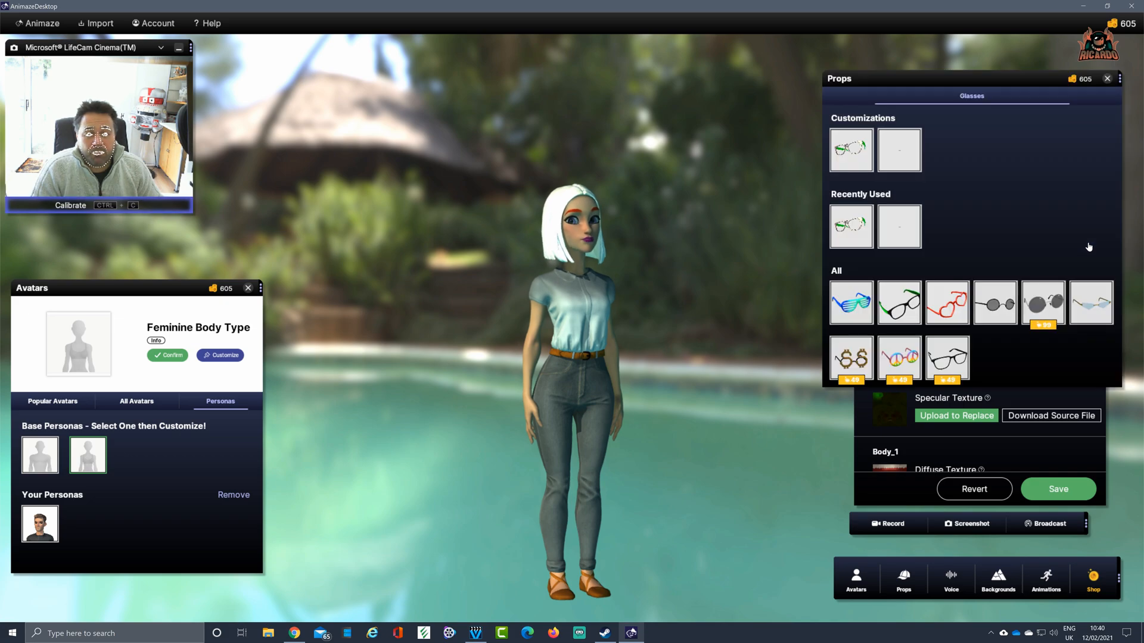
# Put the first customized glasses on the avatar and adjust their size
pyautogui.click(851, 150)
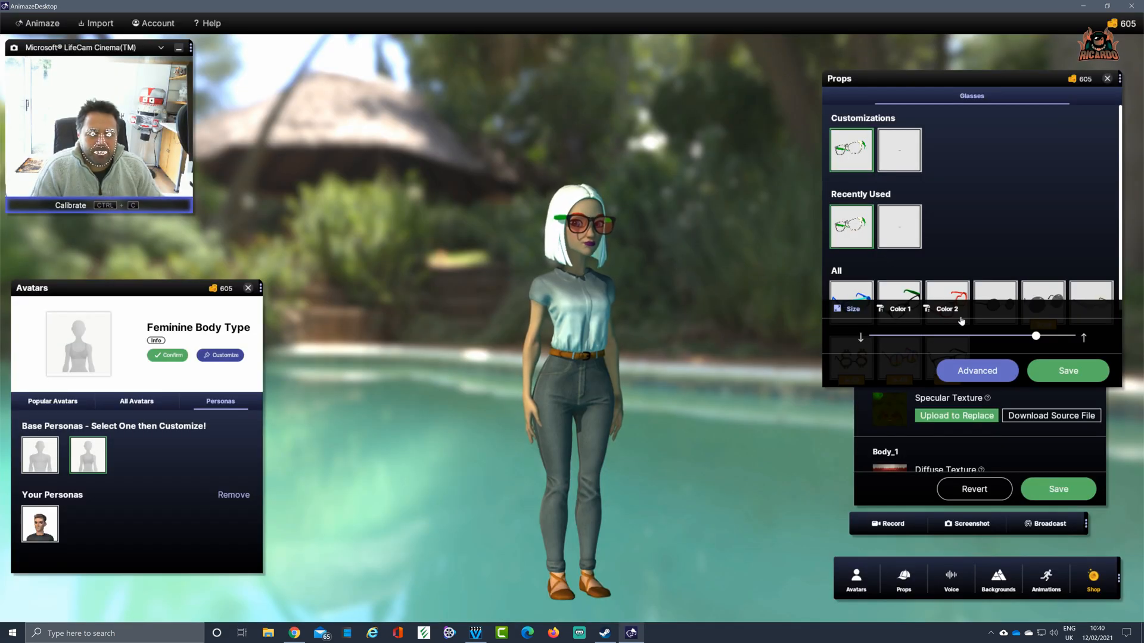
pyautogui.moveTo(1035, 336); pyautogui.dragTo(1039, 337)
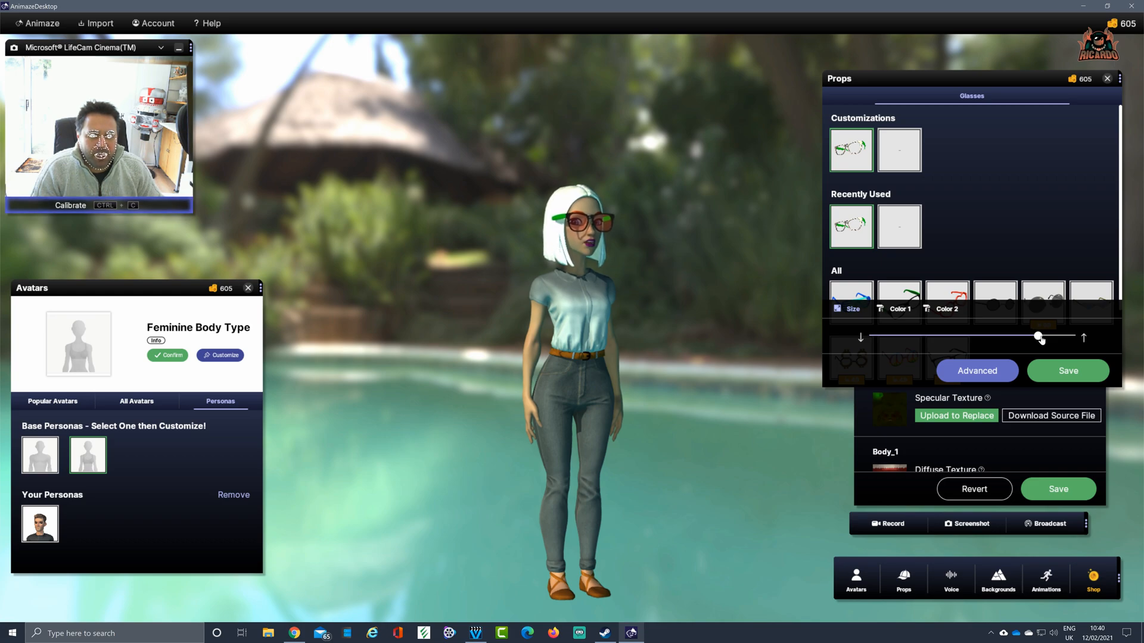
pyautogui.moveTo(1039, 336); pyautogui.dragTo(1007, 336)
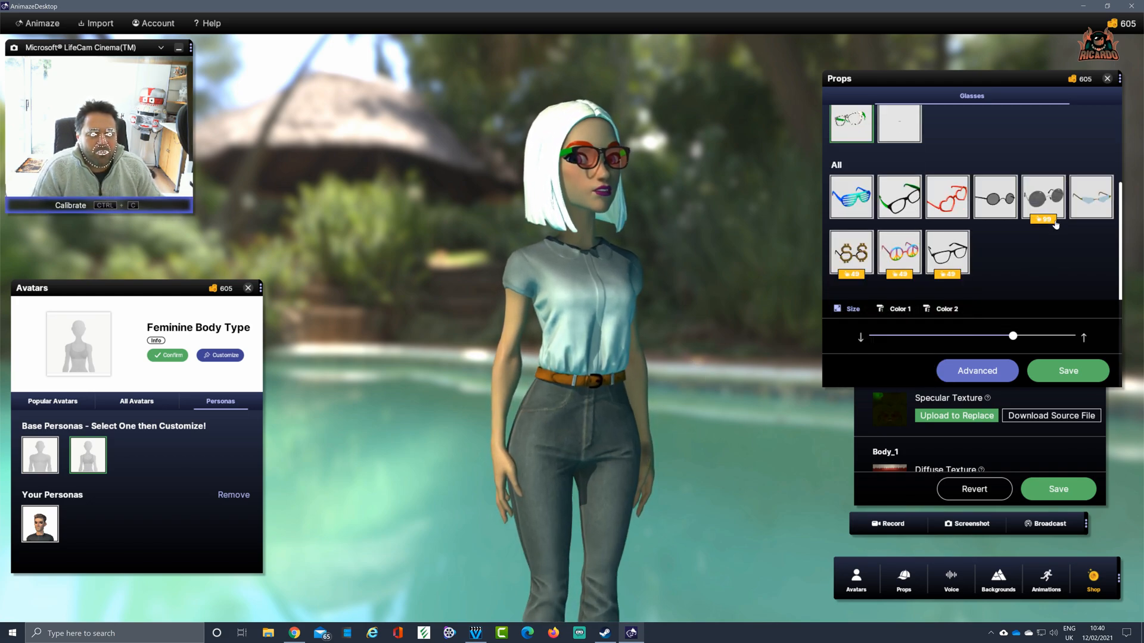
# Preview the Hippie glasses, then fit small round glasses and fine-tune their size
pyautogui.click(900, 253)
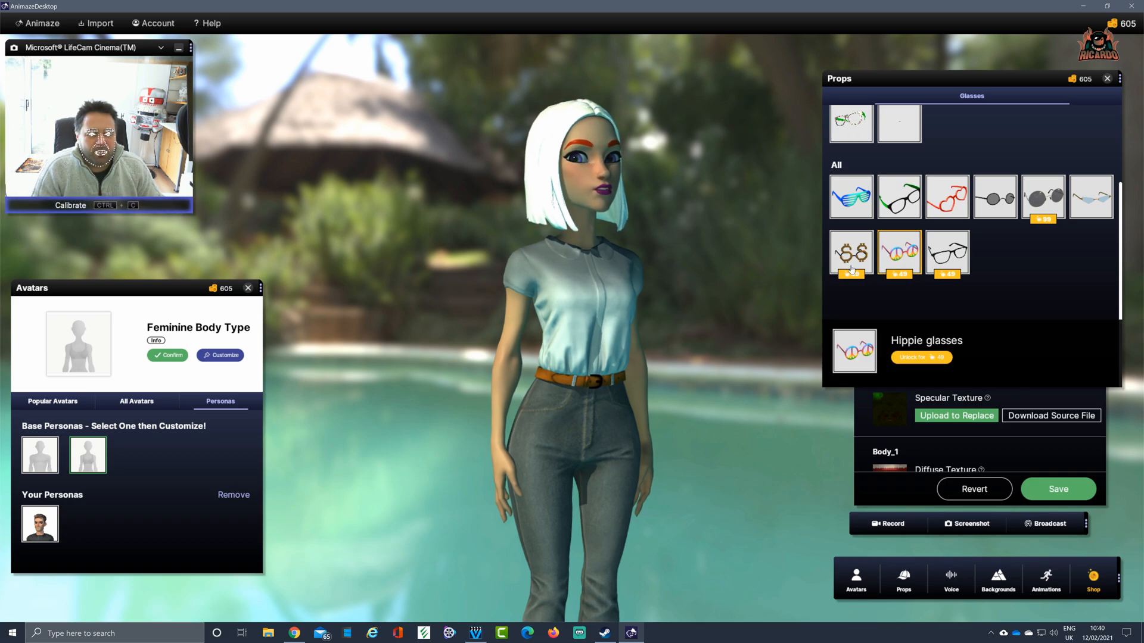
pyautogui.click(851, 252)
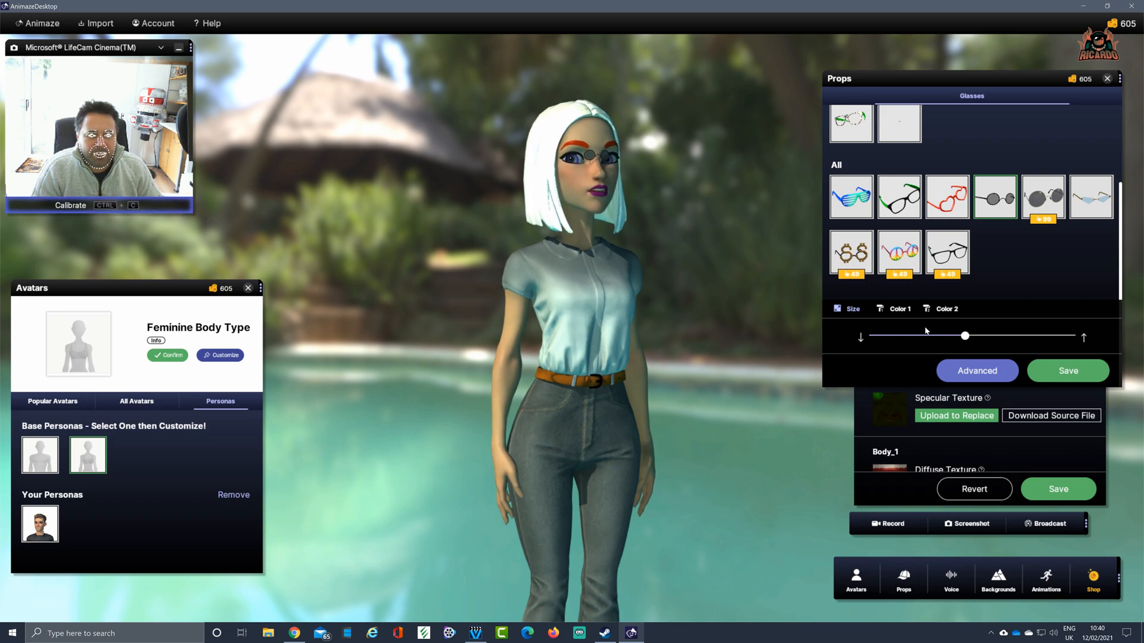
pyautogui.moveTo(964, 336); pyautogui.dragTo(992, 336)
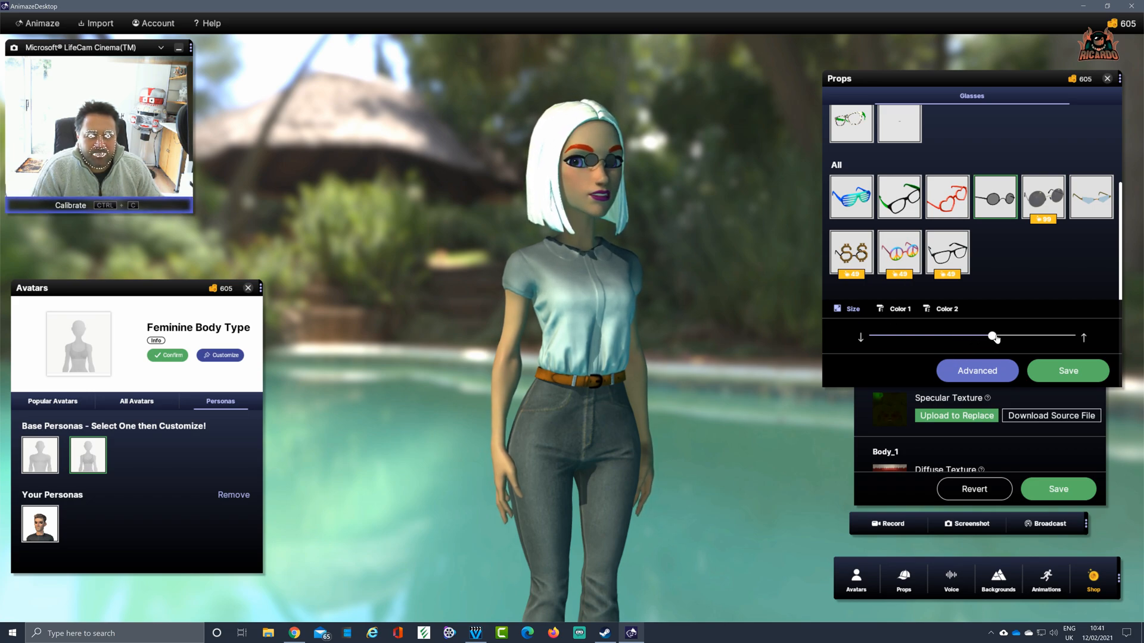
pyautogui.moveTo(993, 336); pyautogui.dragTo(1048, 336)
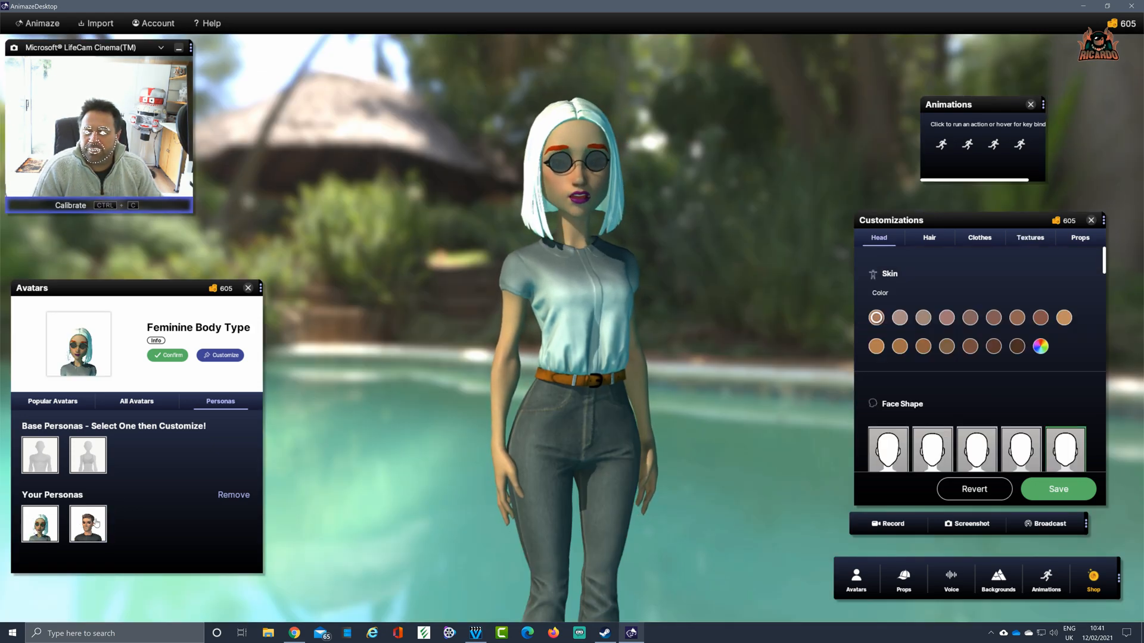
# Make the male persona the active avatar, saving the female persona's customisation when prompted
pyautogui.click(87, 523)
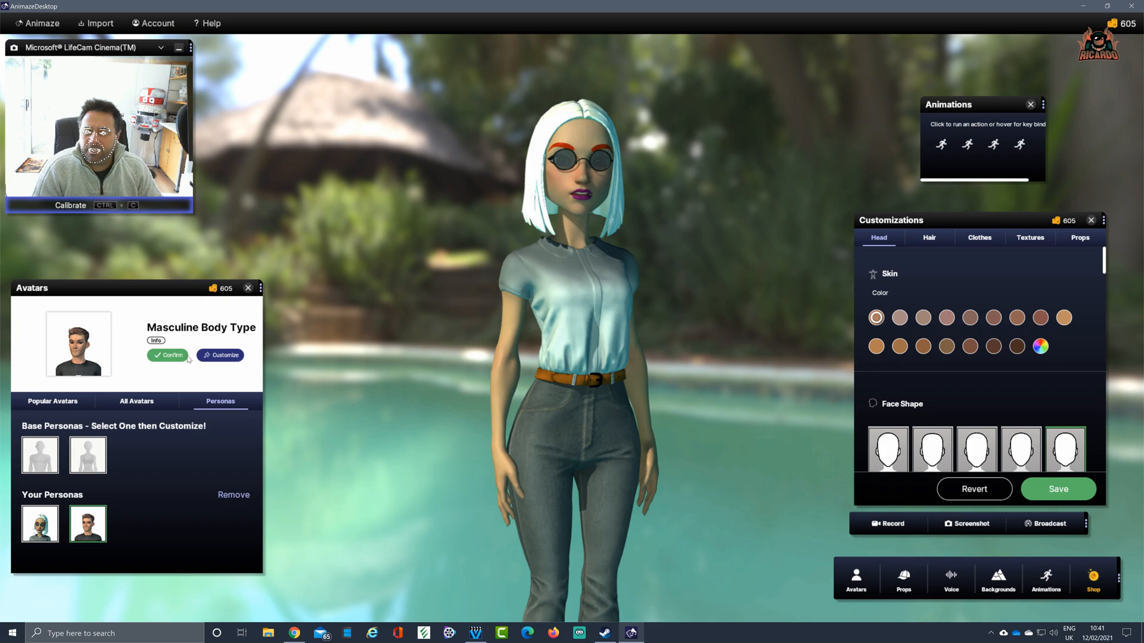
pyautogui.click(168, 355)
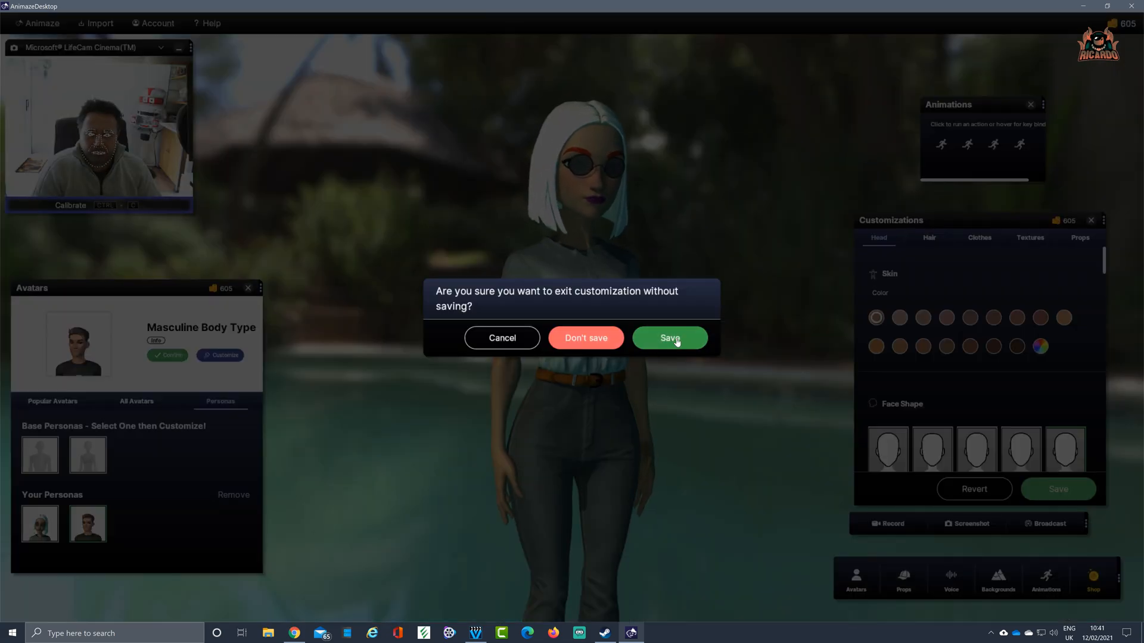
pyautogui.click(668, 337)
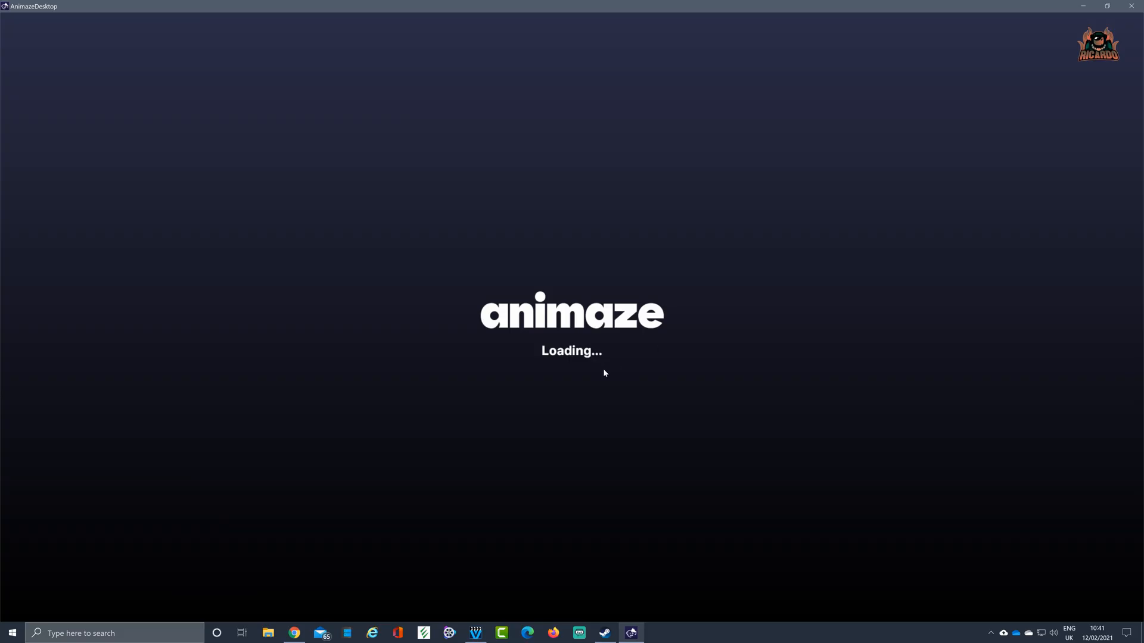
pyautogui.moveTo(605, 361)
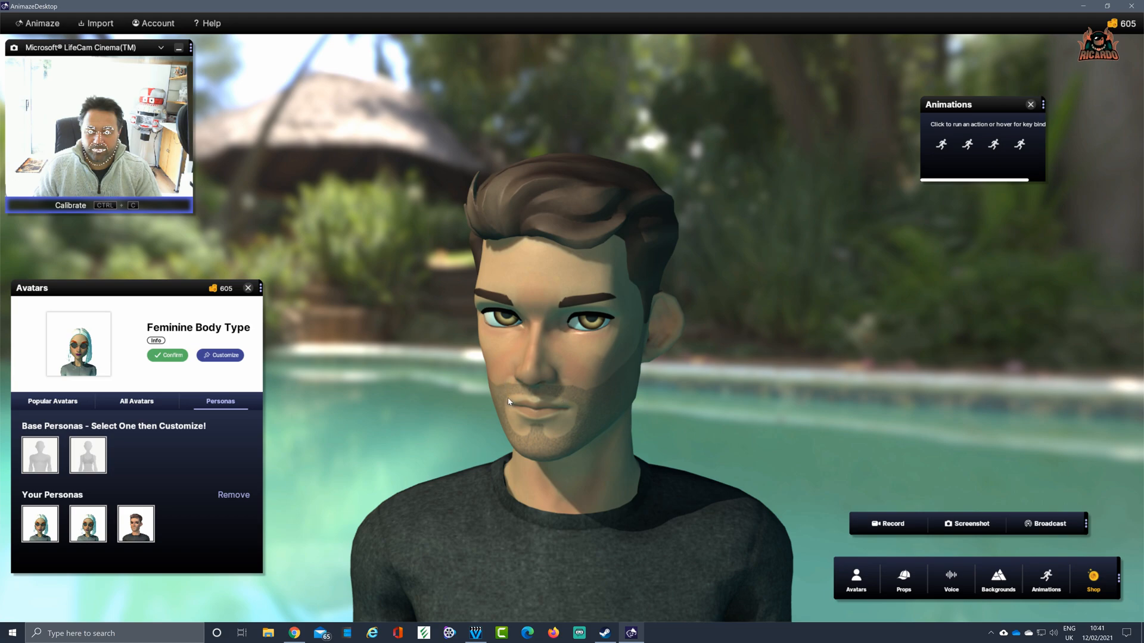
pyautogui.moveTo(305, 285)
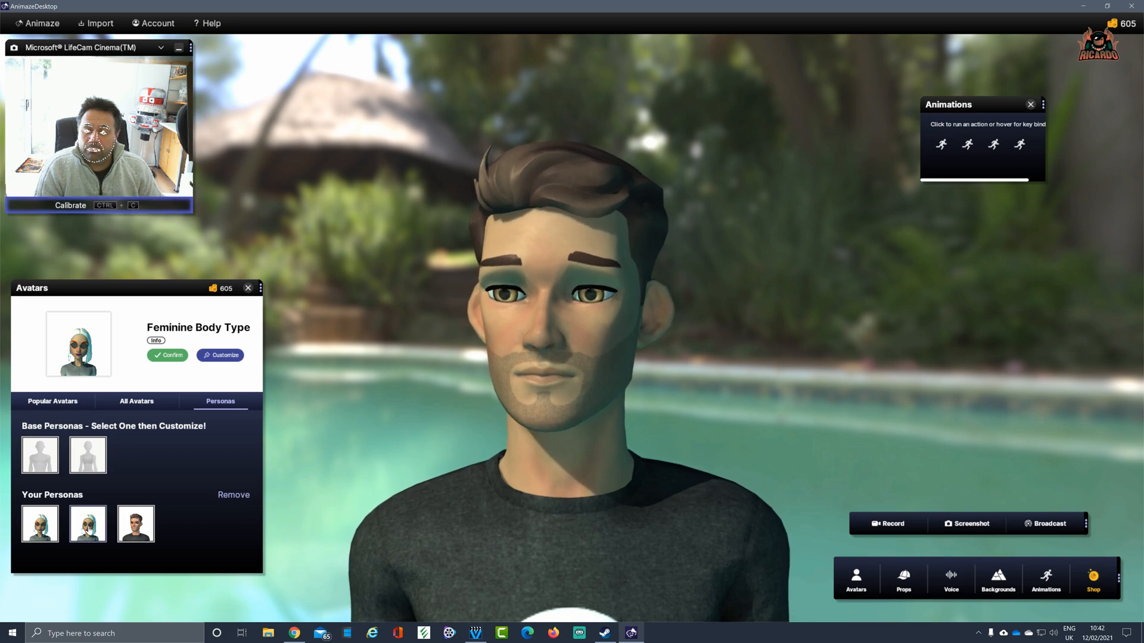
# Remove the duplicate female persona, leaving one female and one male persona
pyautogui.click(233, 495)
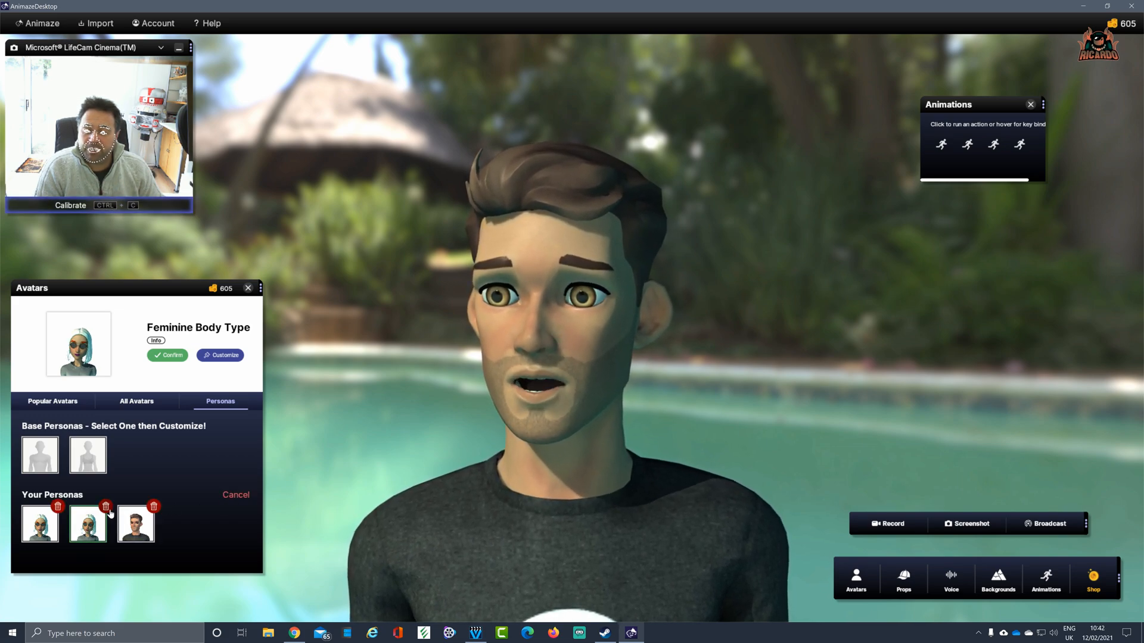
pyautogui.click(106, 508)
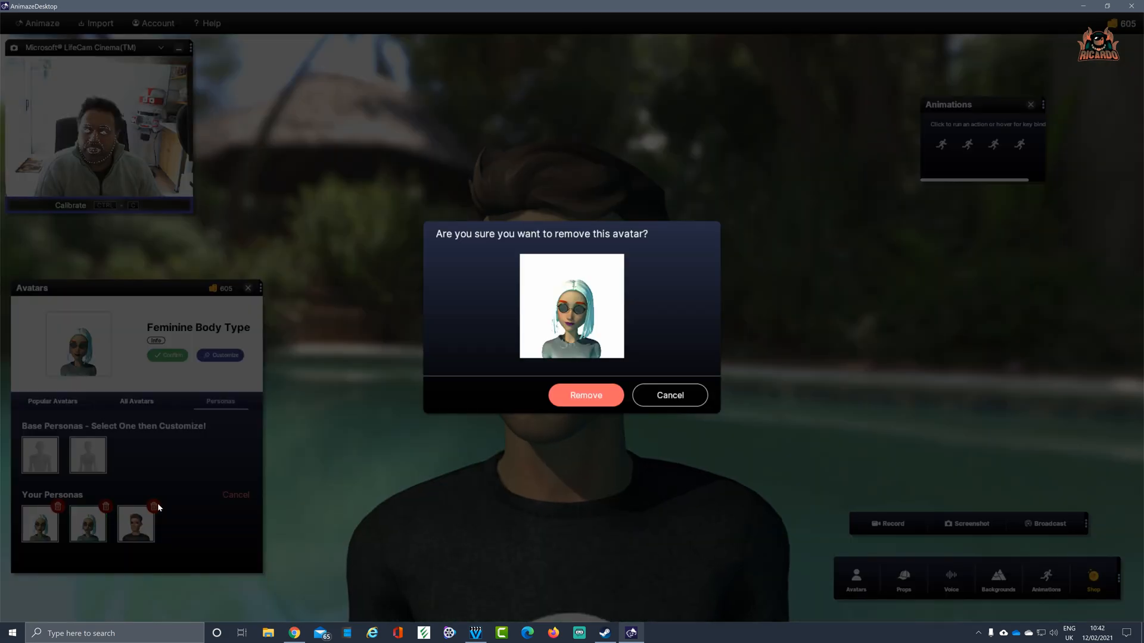
pyautogui.click(585, 394)
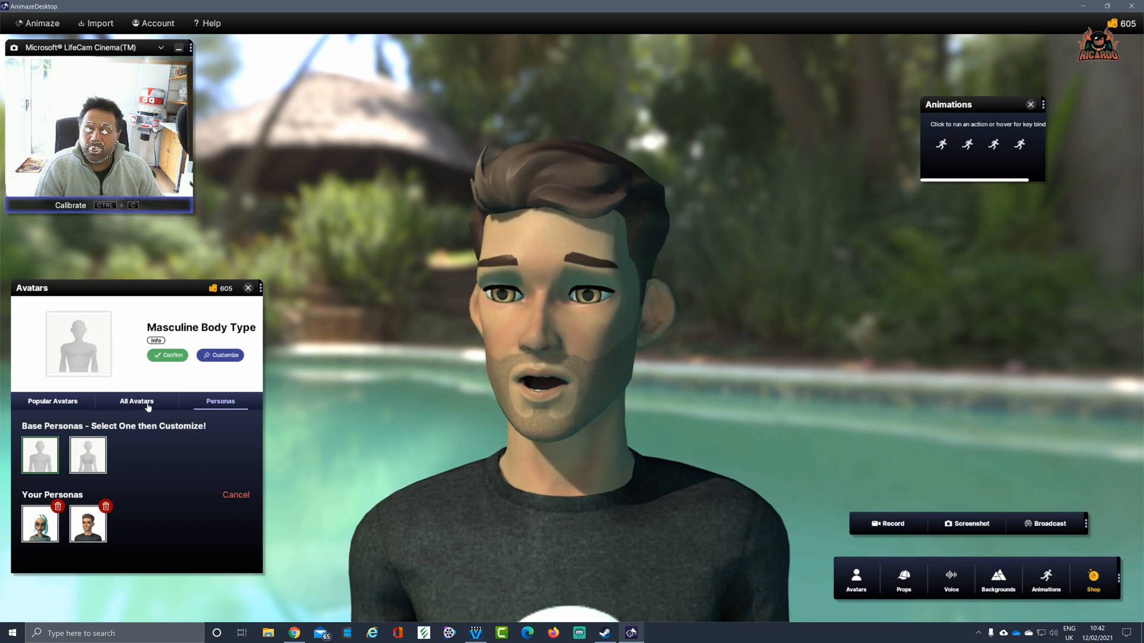
# Browse down the All Avatars collection, return to the top, and show the Popular Avatars picks
pyautogui.click(136, 401)
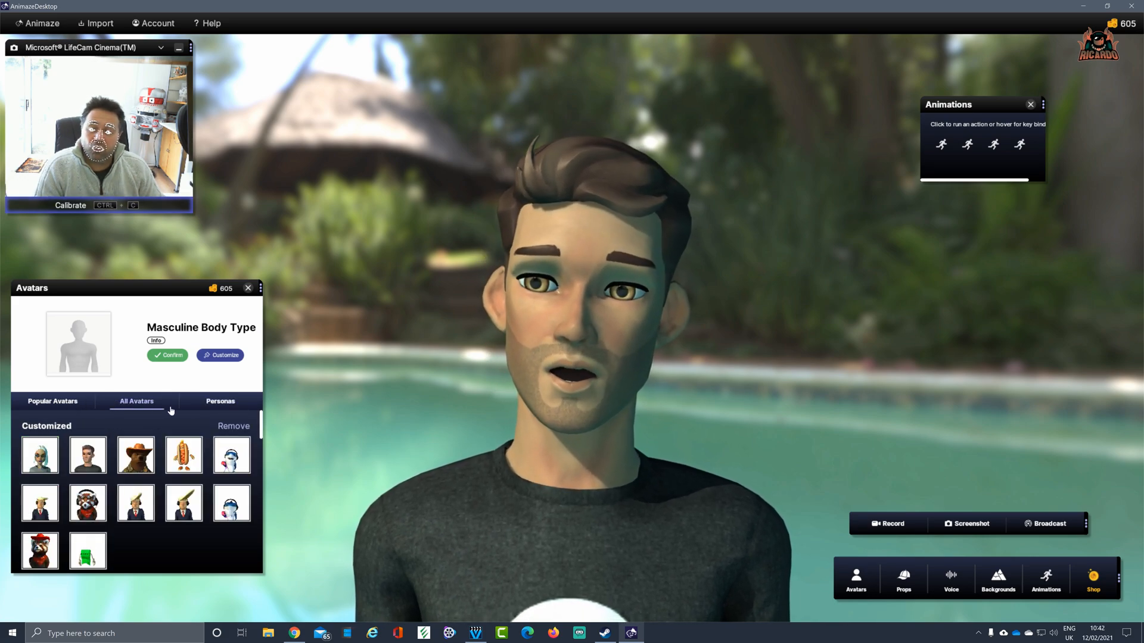
pyautogui.scroll(-3)
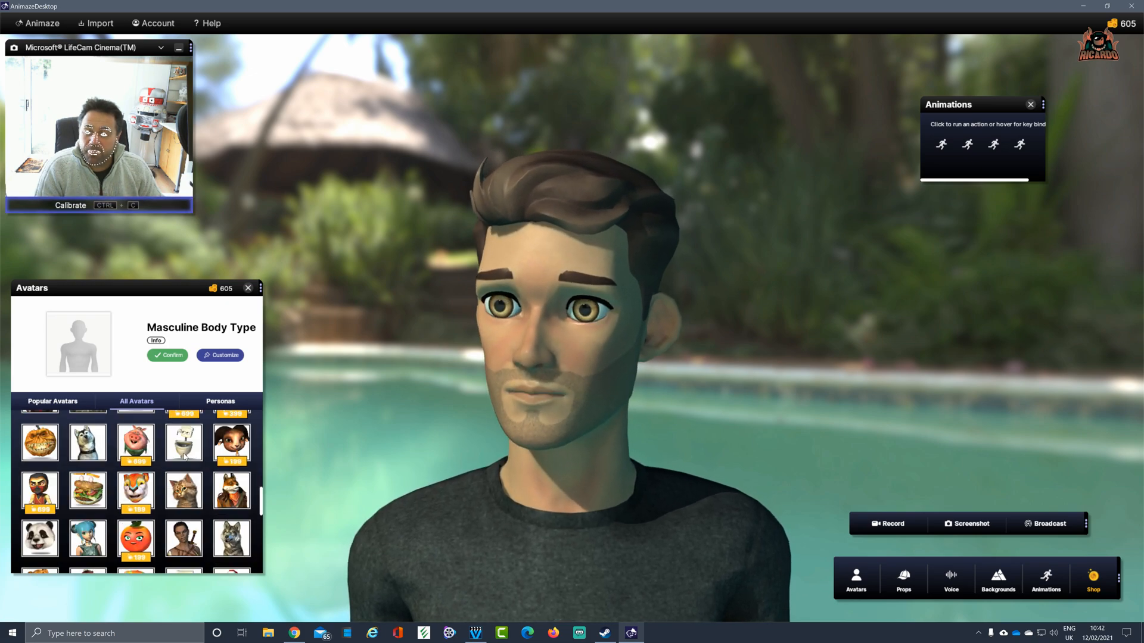
pyautogui.scroll(-3)
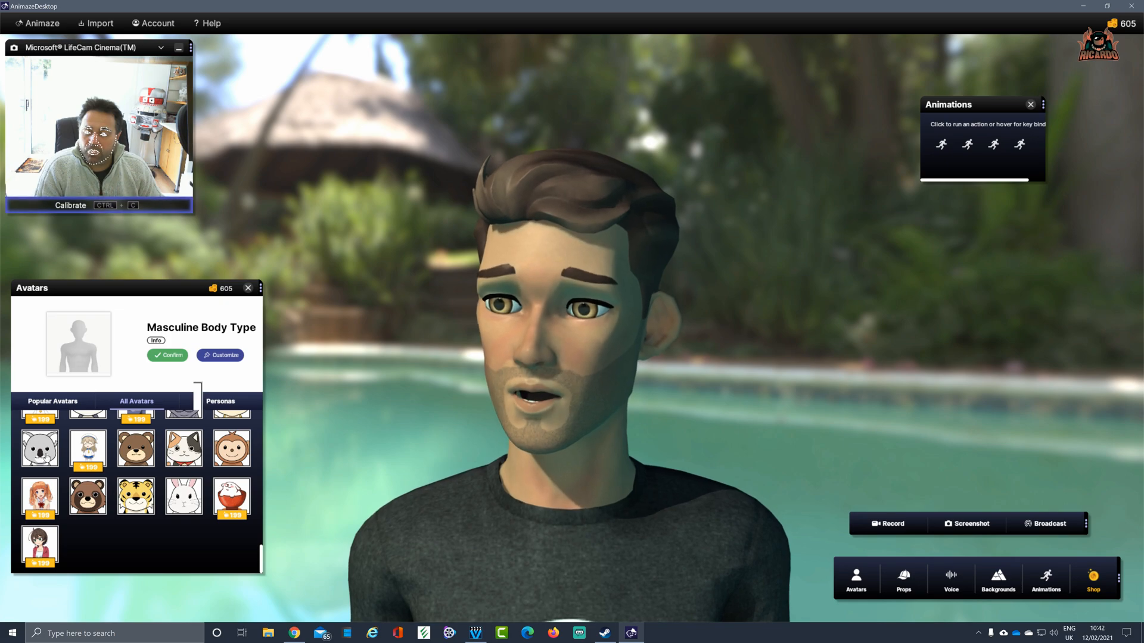
pyautogui.click(136, 401)
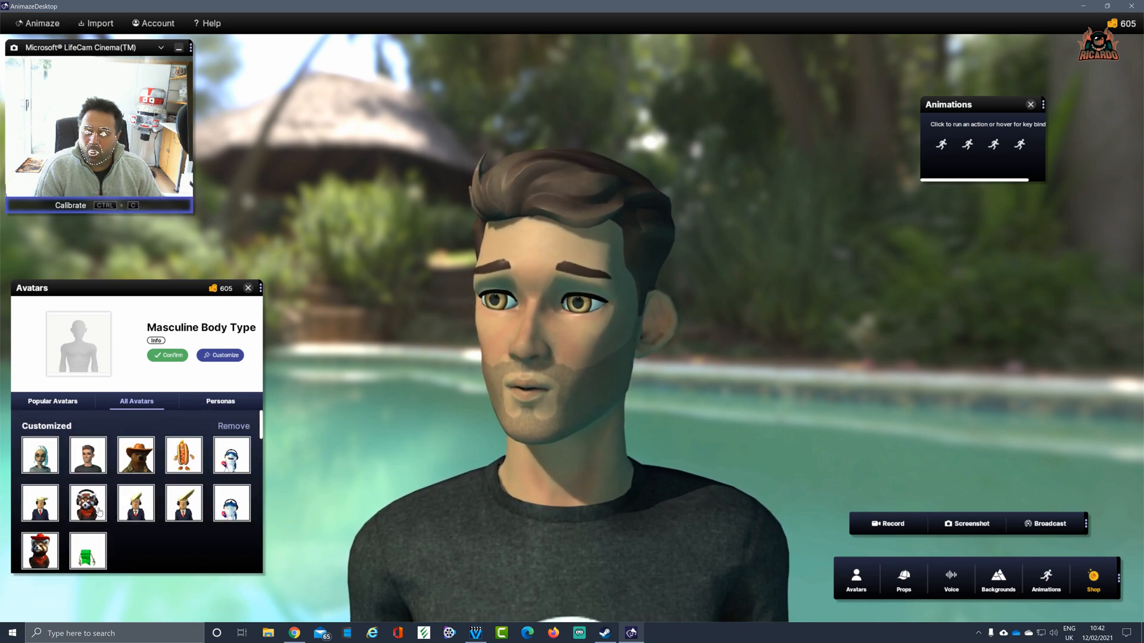
pyautogui.click(52, 401)
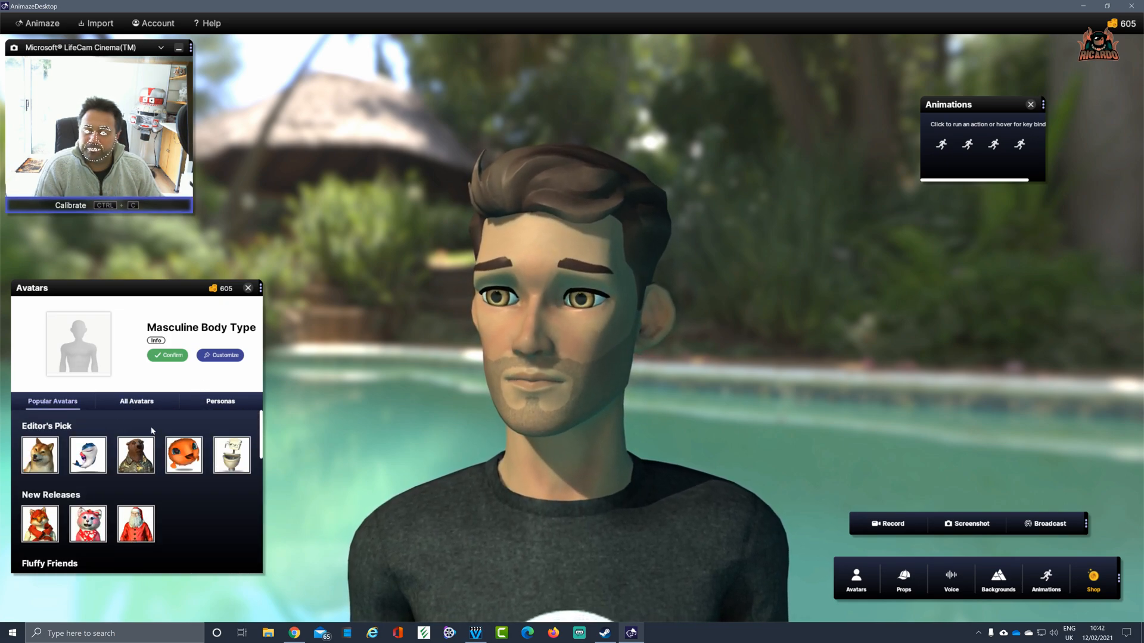